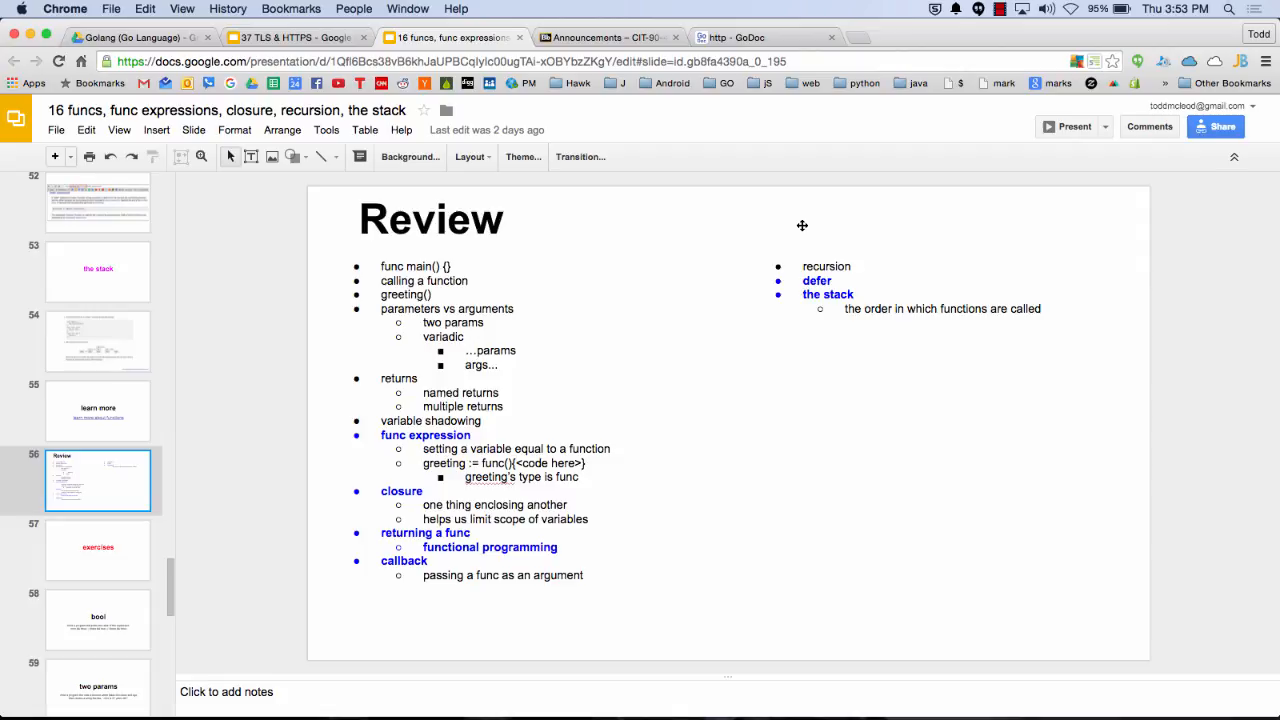
mouse_move(990, 13)
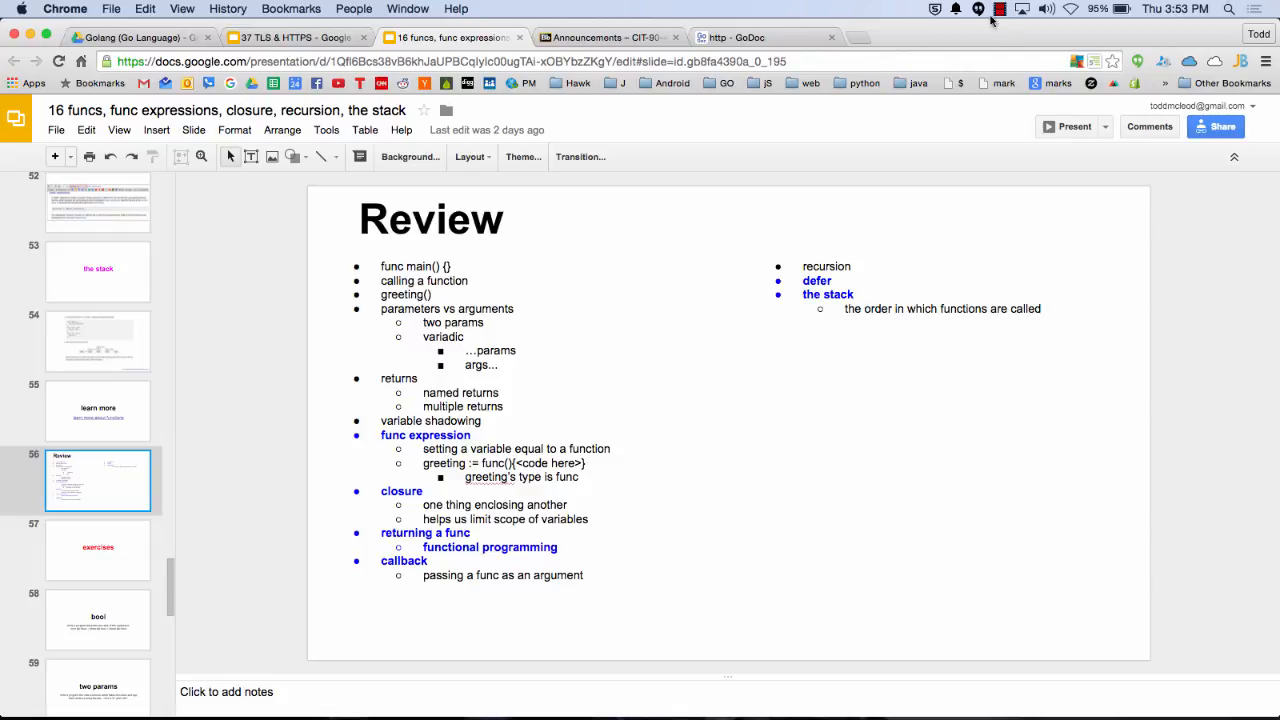
- Switch to the Blackboard course announcements and go to the Assignments list
click(995, 6)
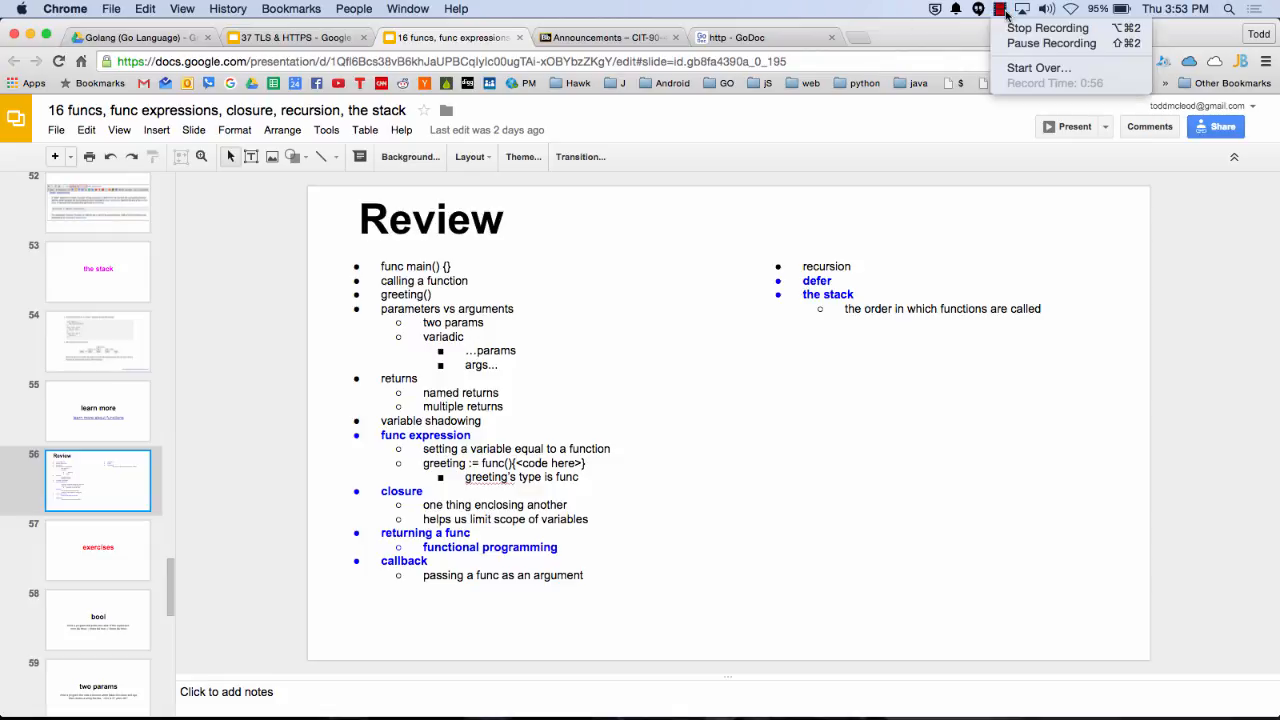
click(995, 8)
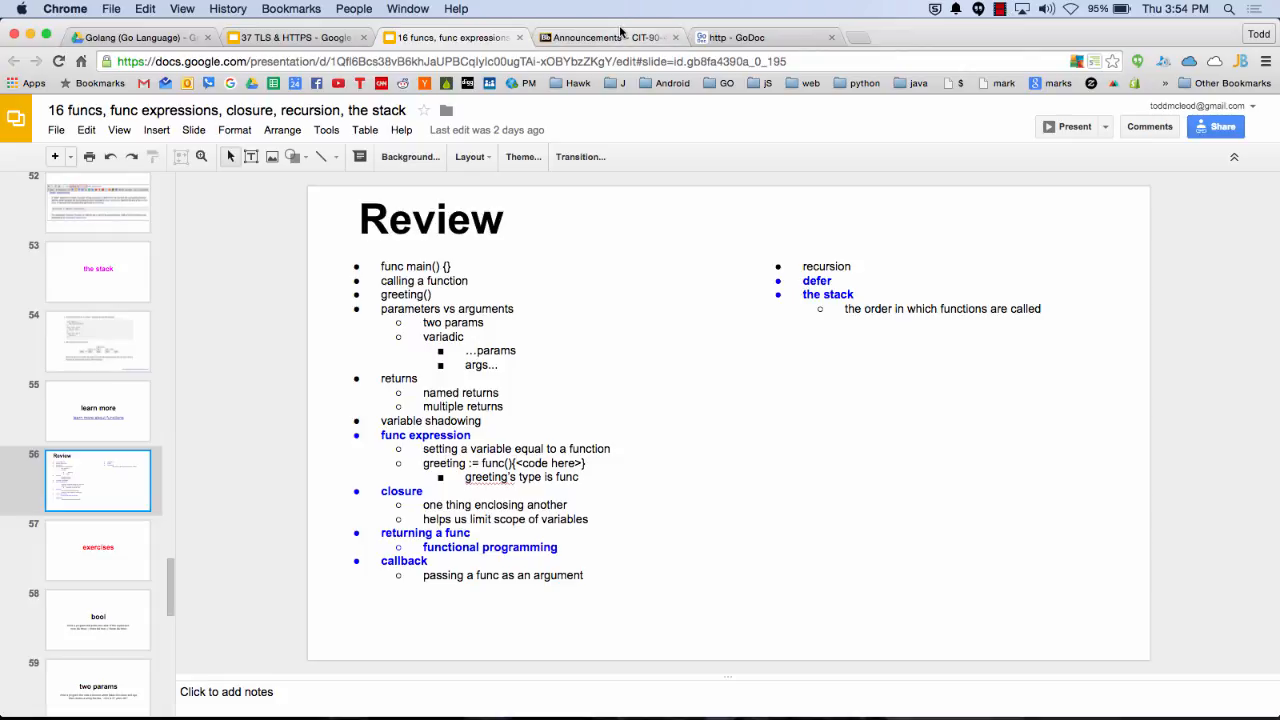
click(615, 37)
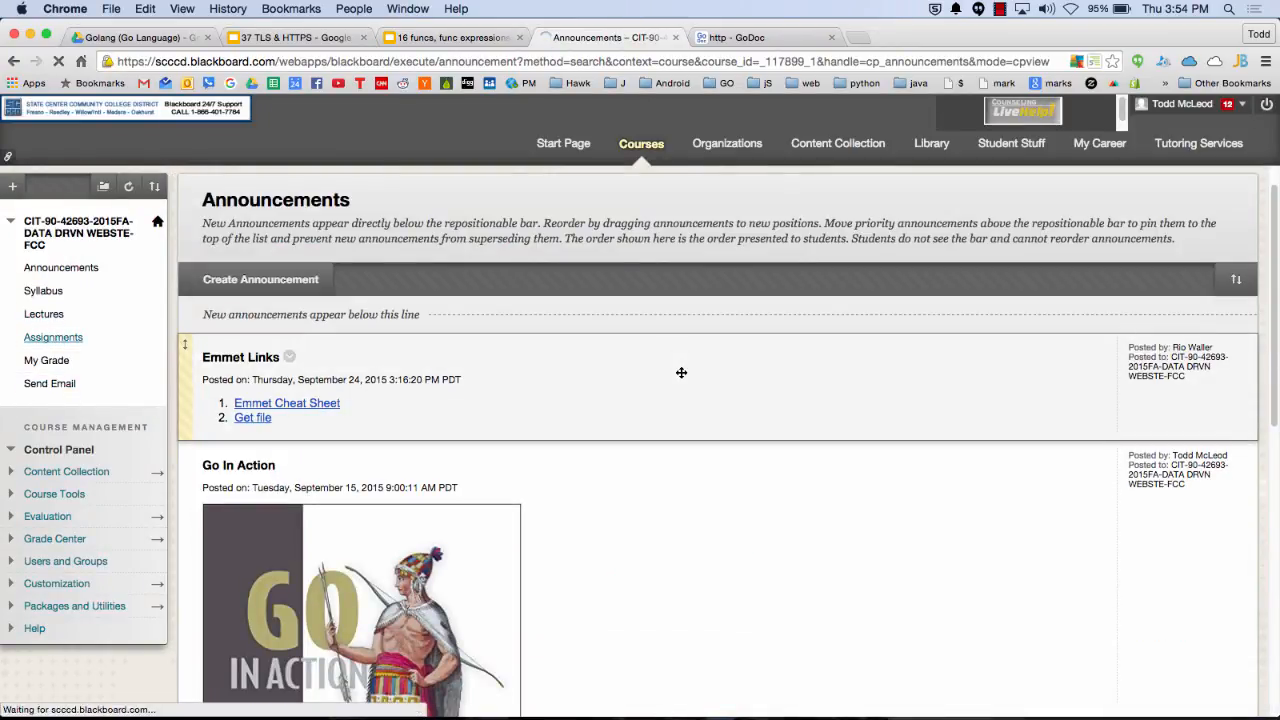
click(53, 337)
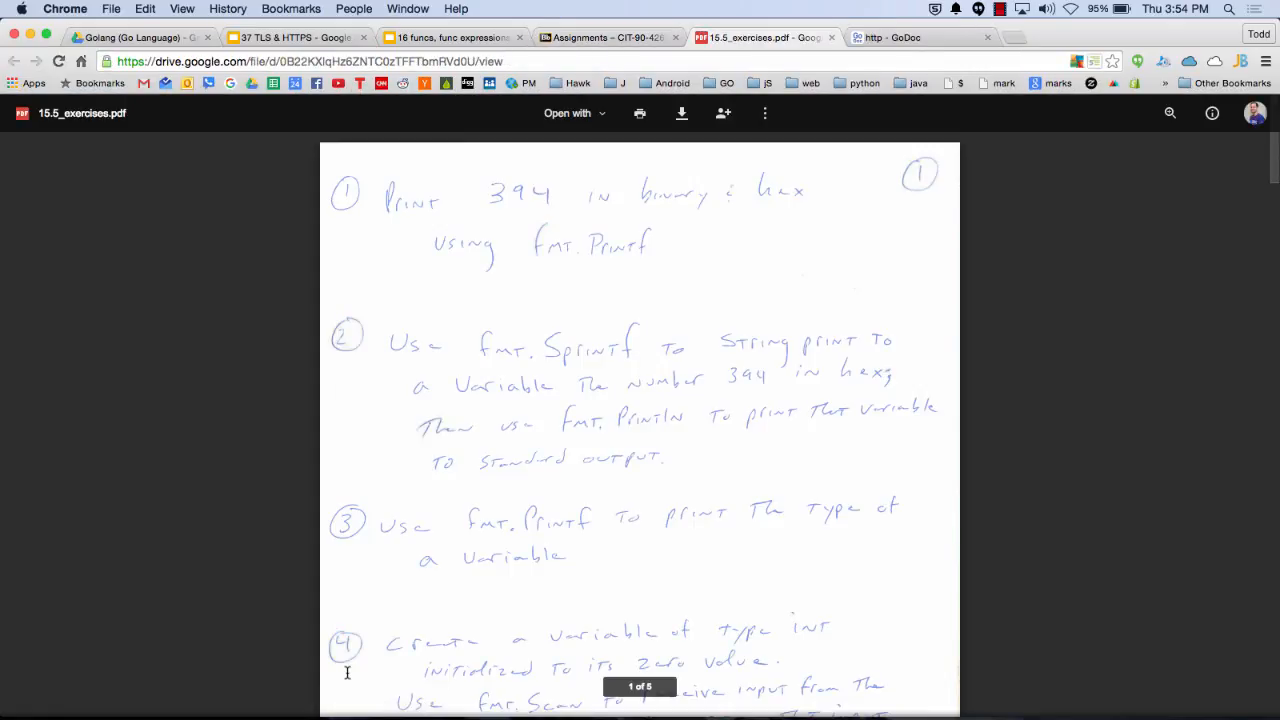
scroll(down, 3)
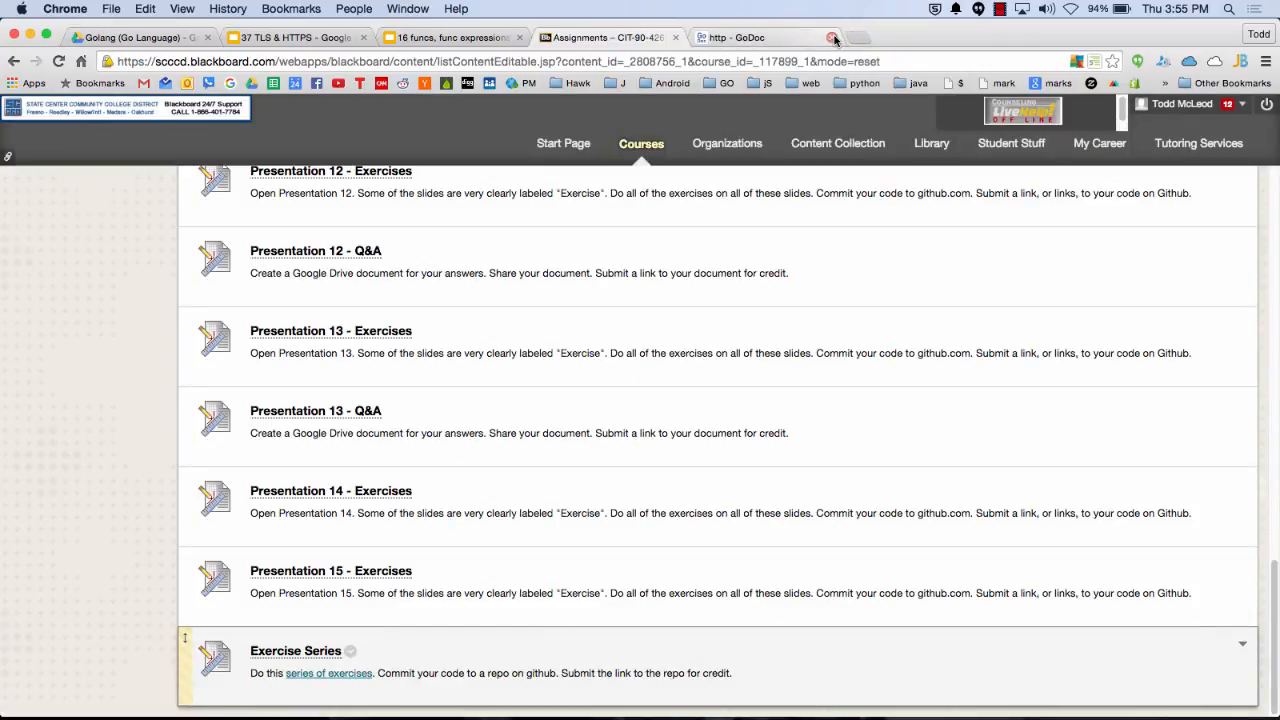
mouse_move(830, 37)
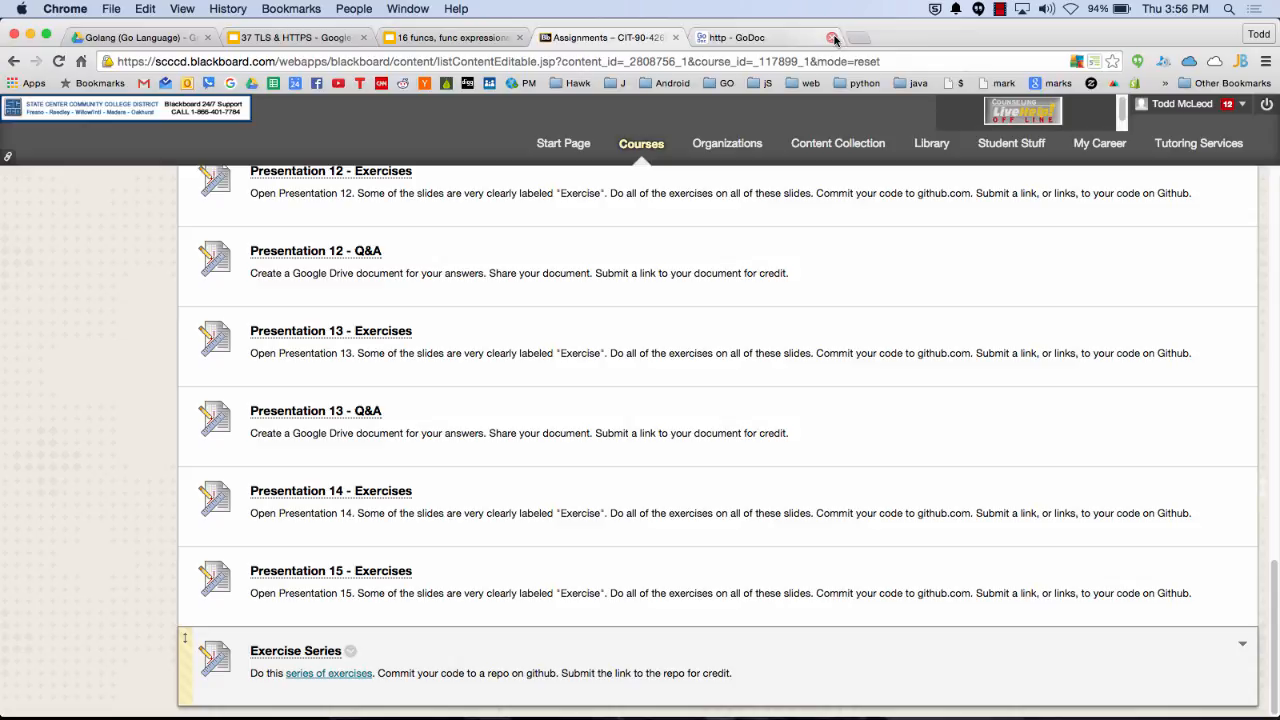
key(cmd+tab)
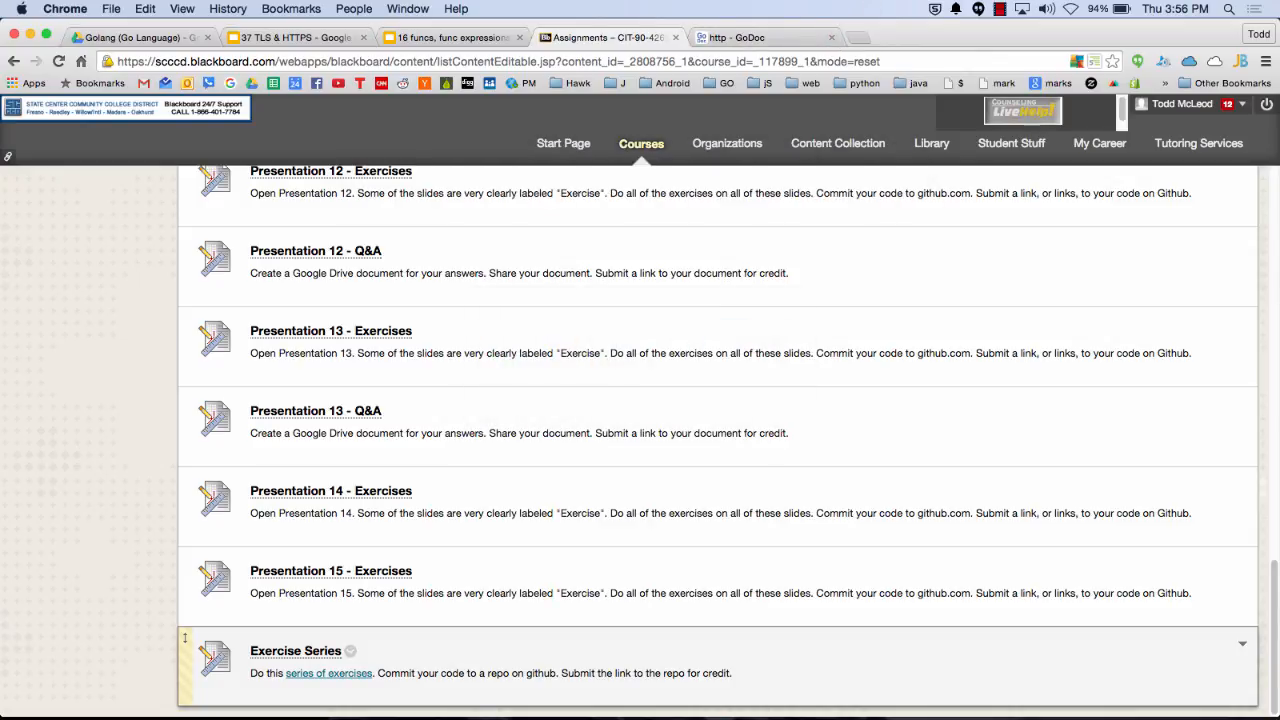
click(1001, 9)
text(mcleods.com)
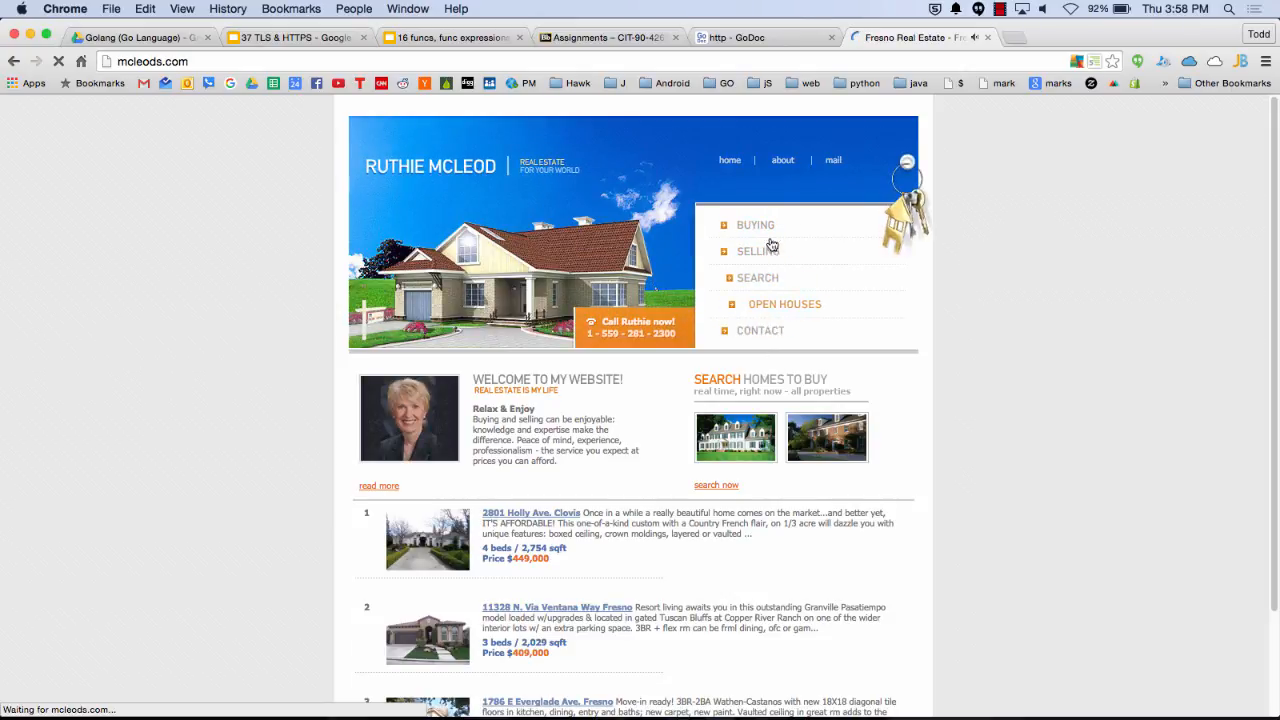
mouse_move(777, 390)
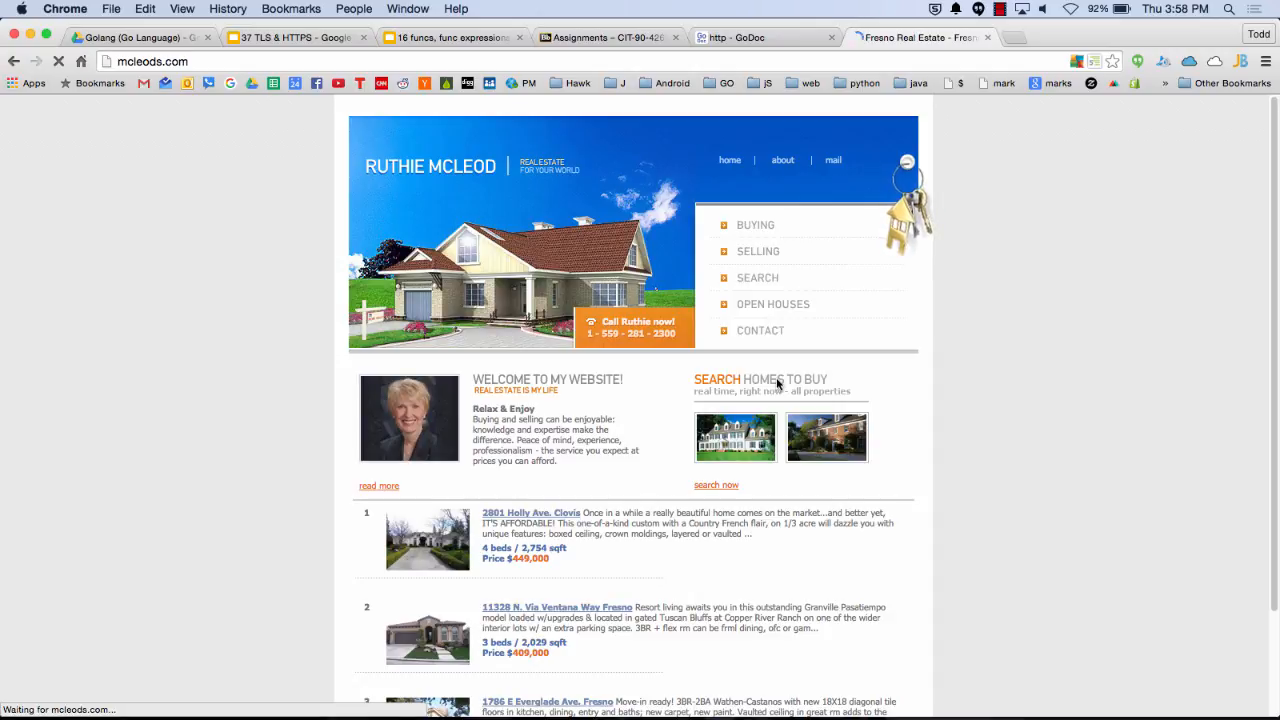
mouse_move(770, 331)
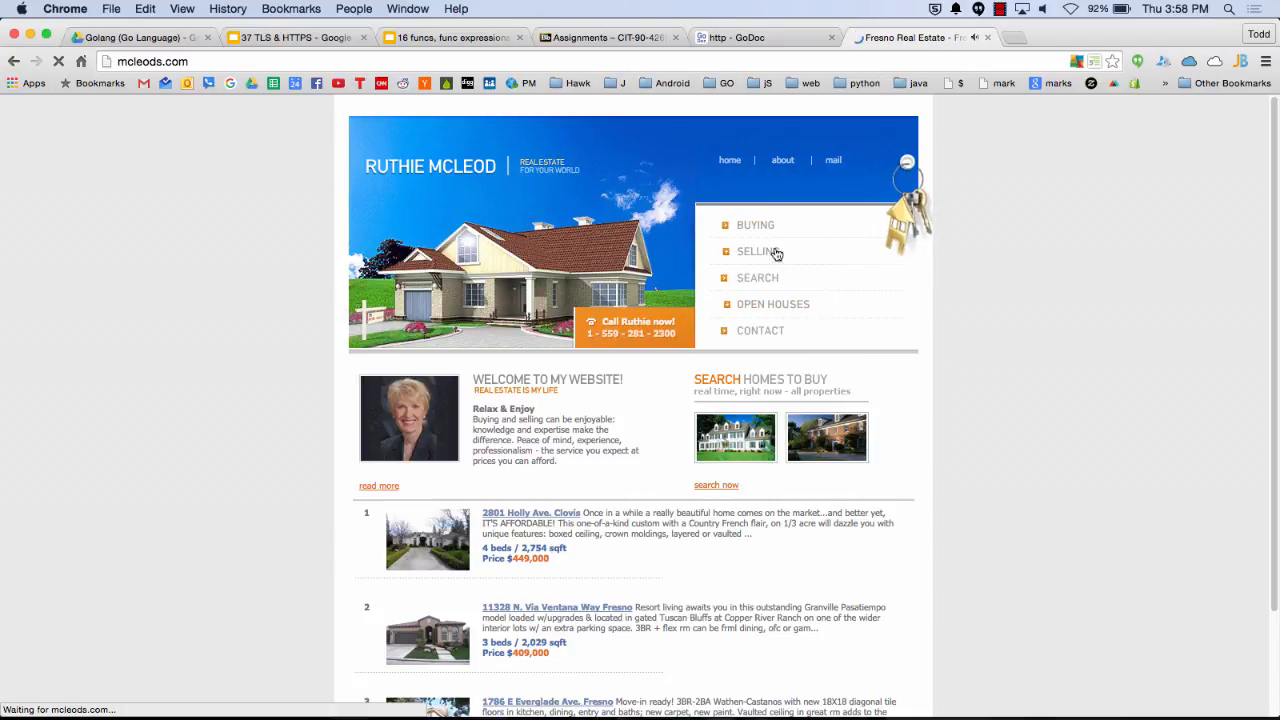
mouse_move(802, 373)
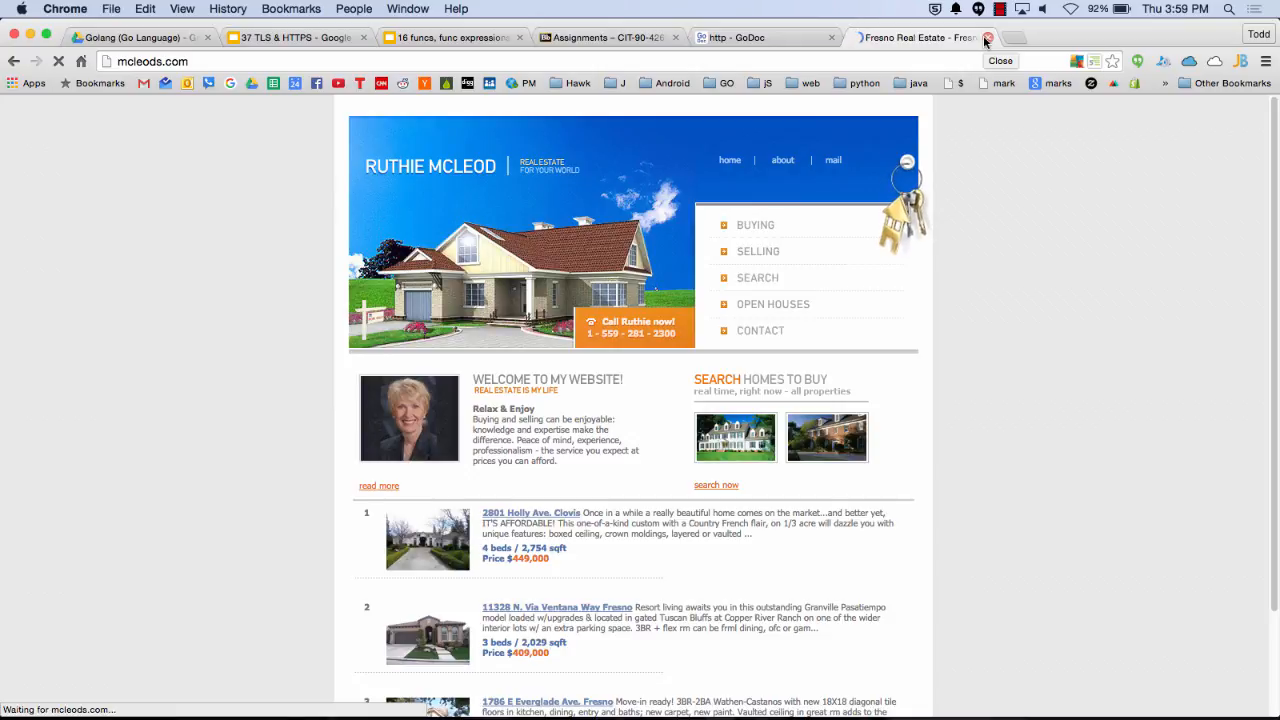
click(606, 37)
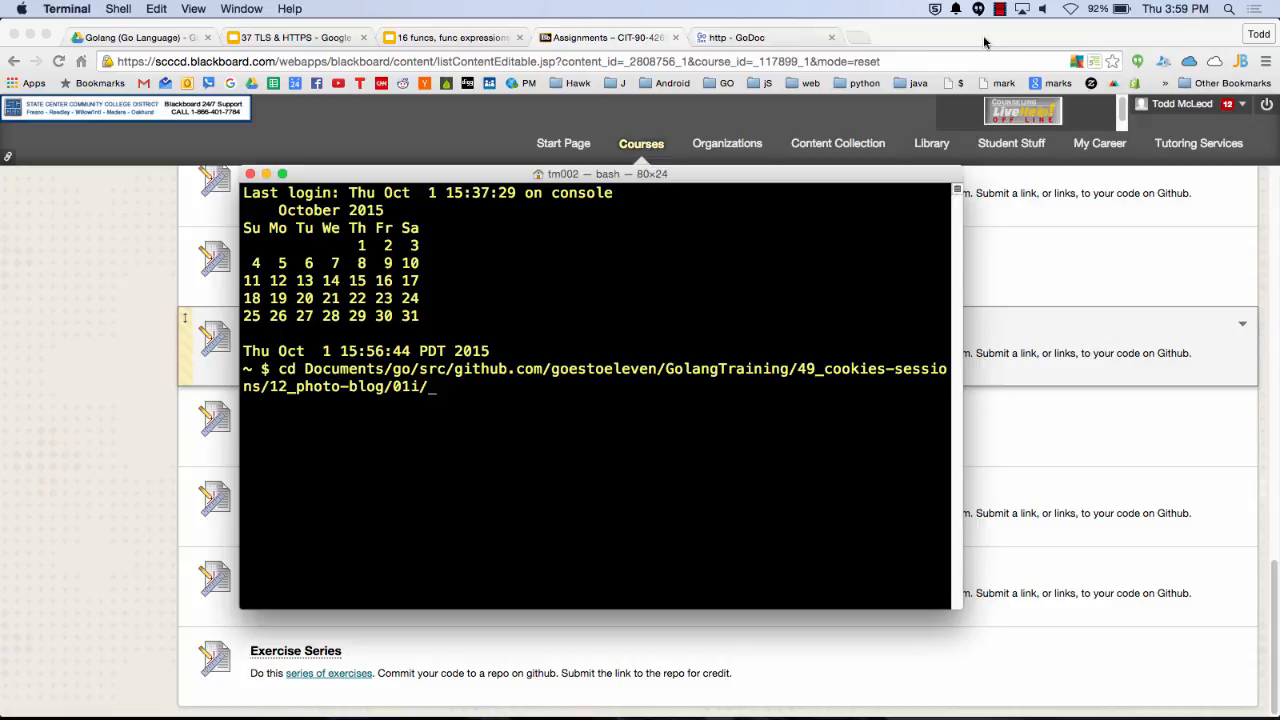
- In the photo-blog 01i folder, start the server with 'go run main.go'
key(cmd+tab)
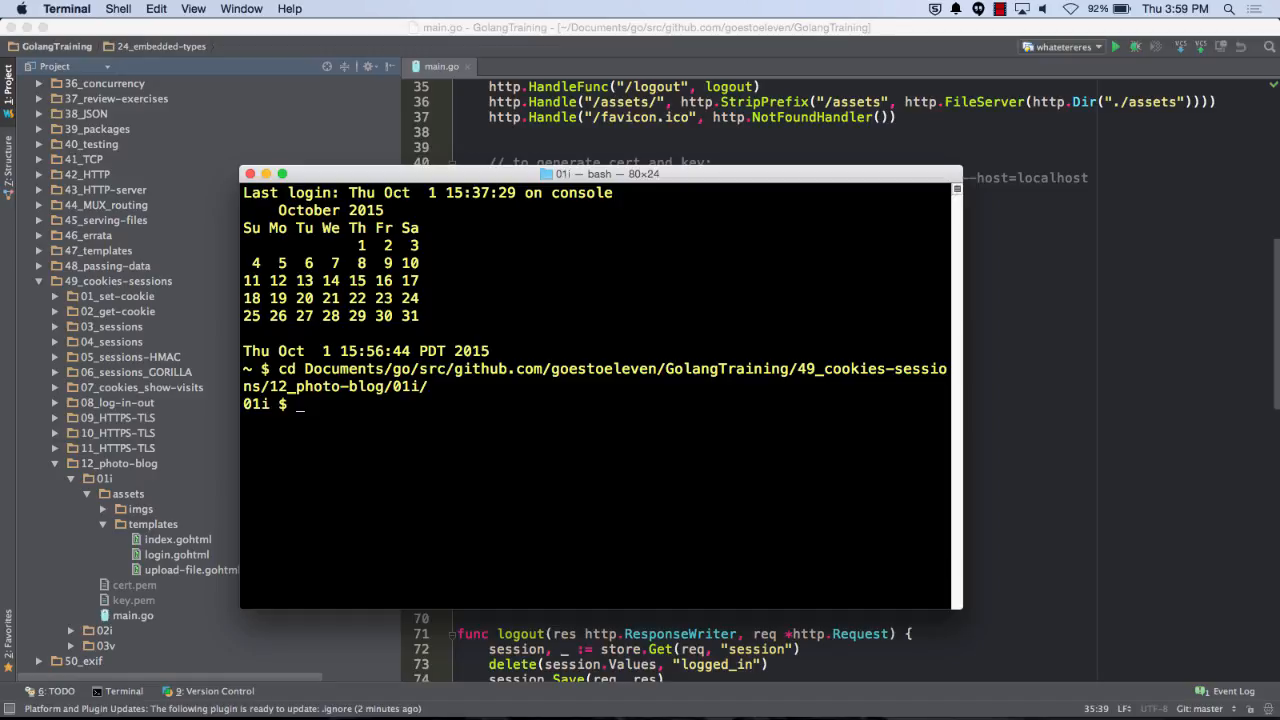
text(go ru)
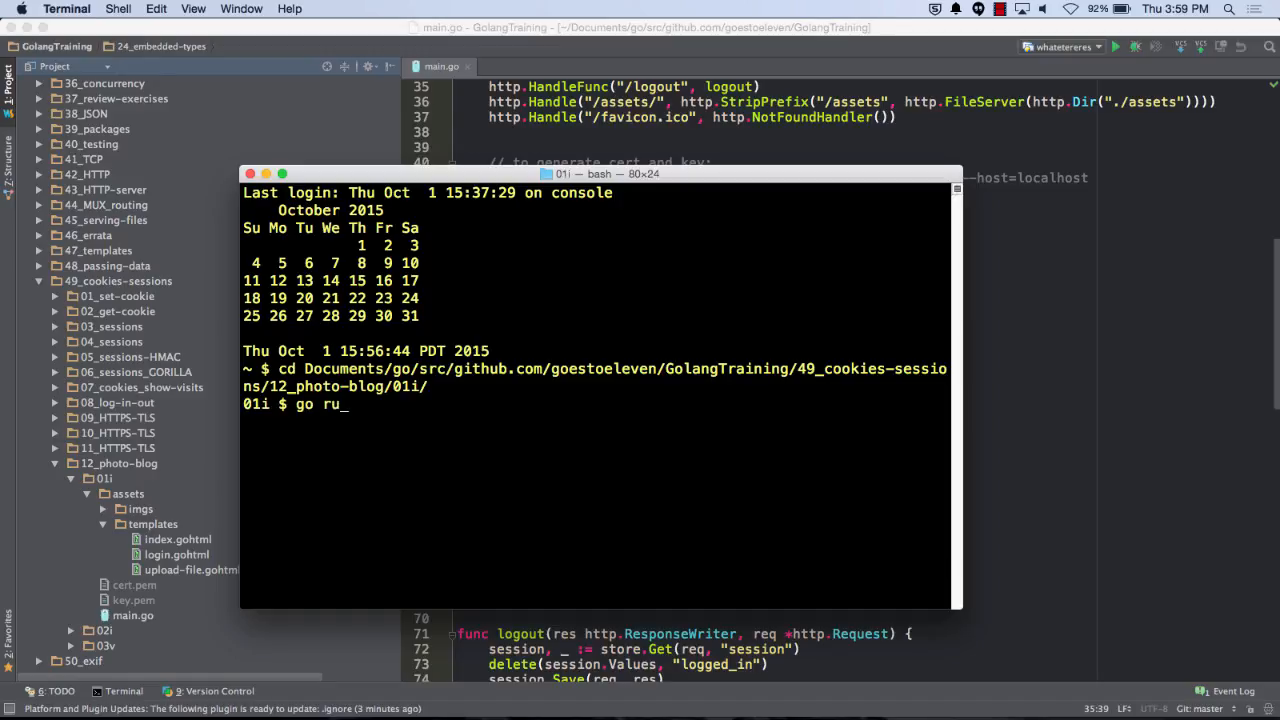
text(n)
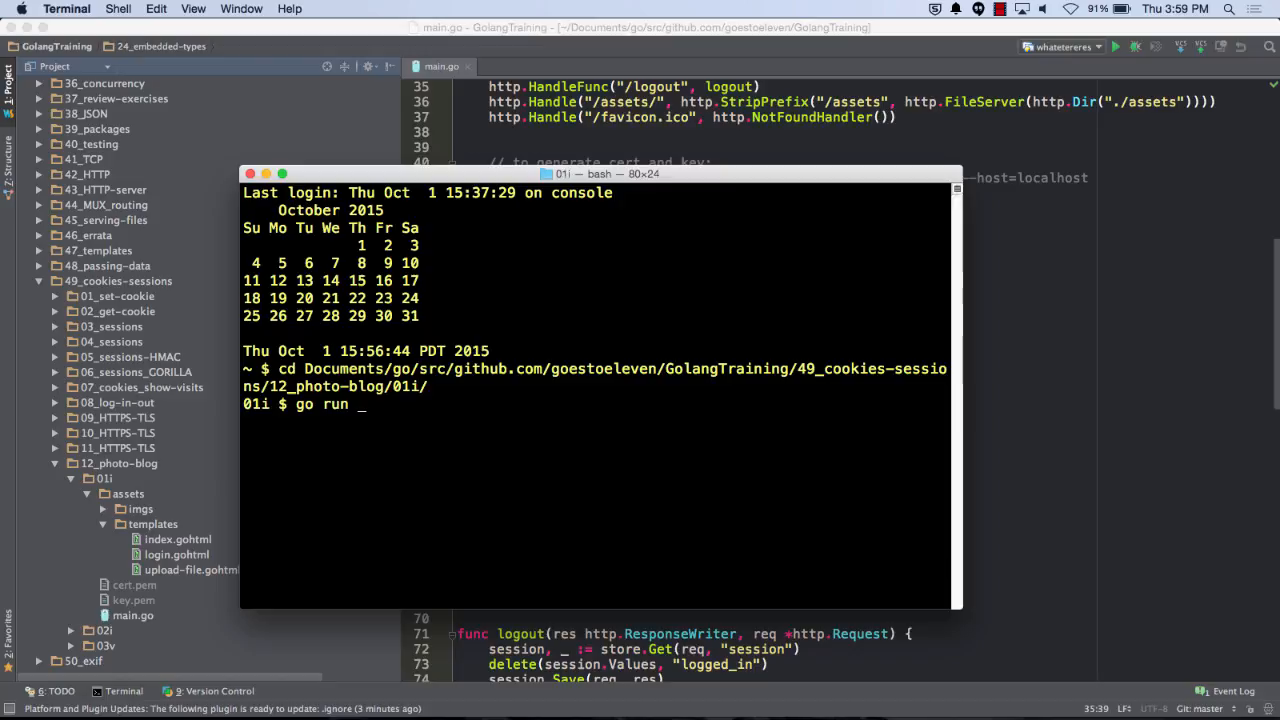
text(main.go)
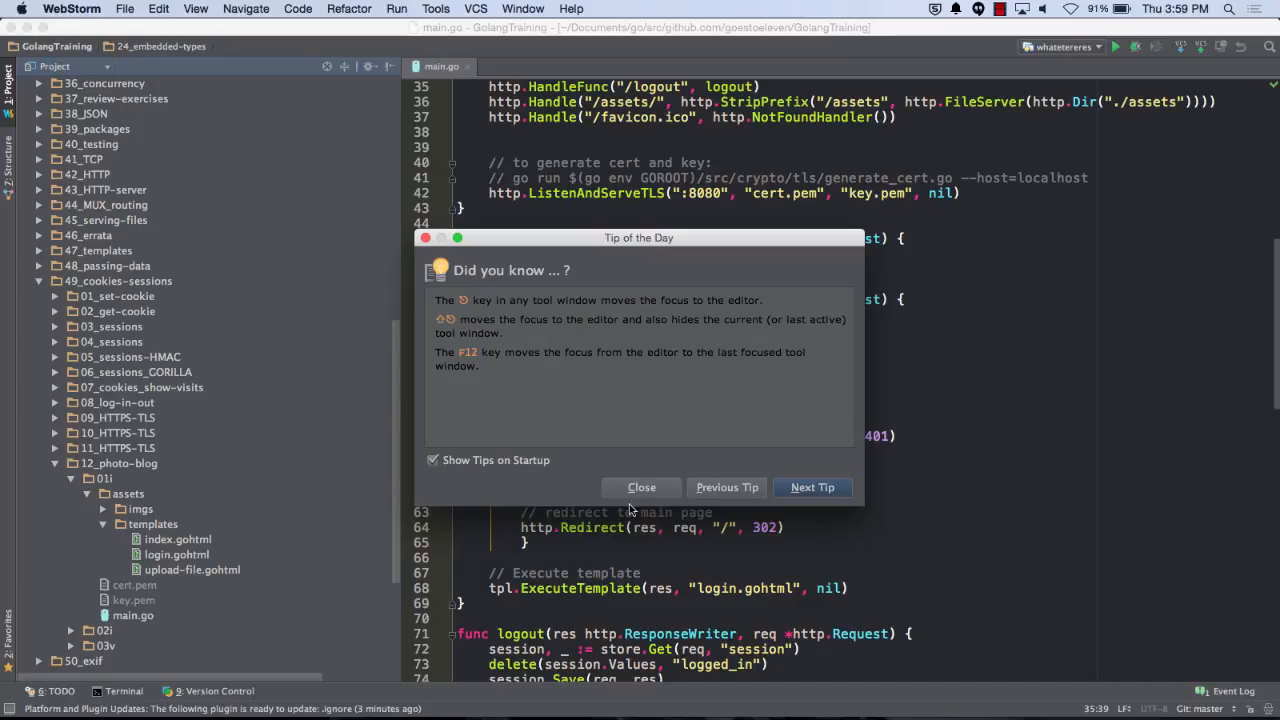
click(641, 487)
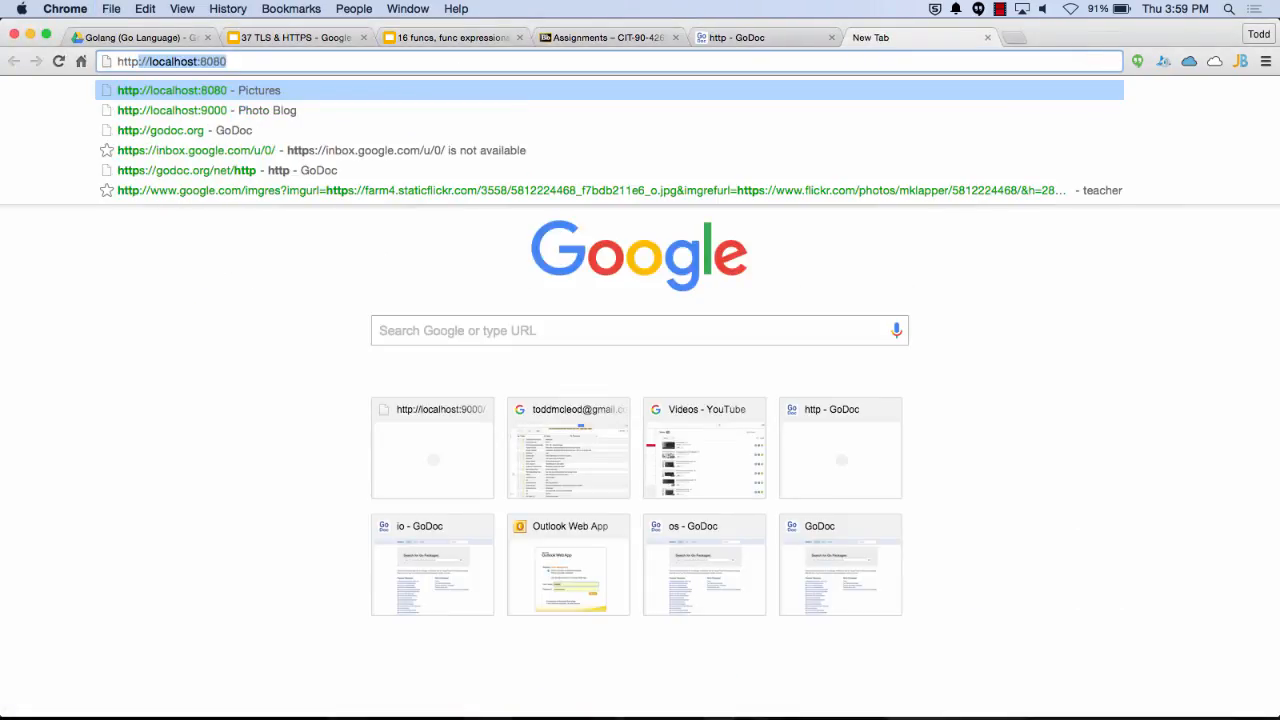
text(https://localhost:8080/upload)
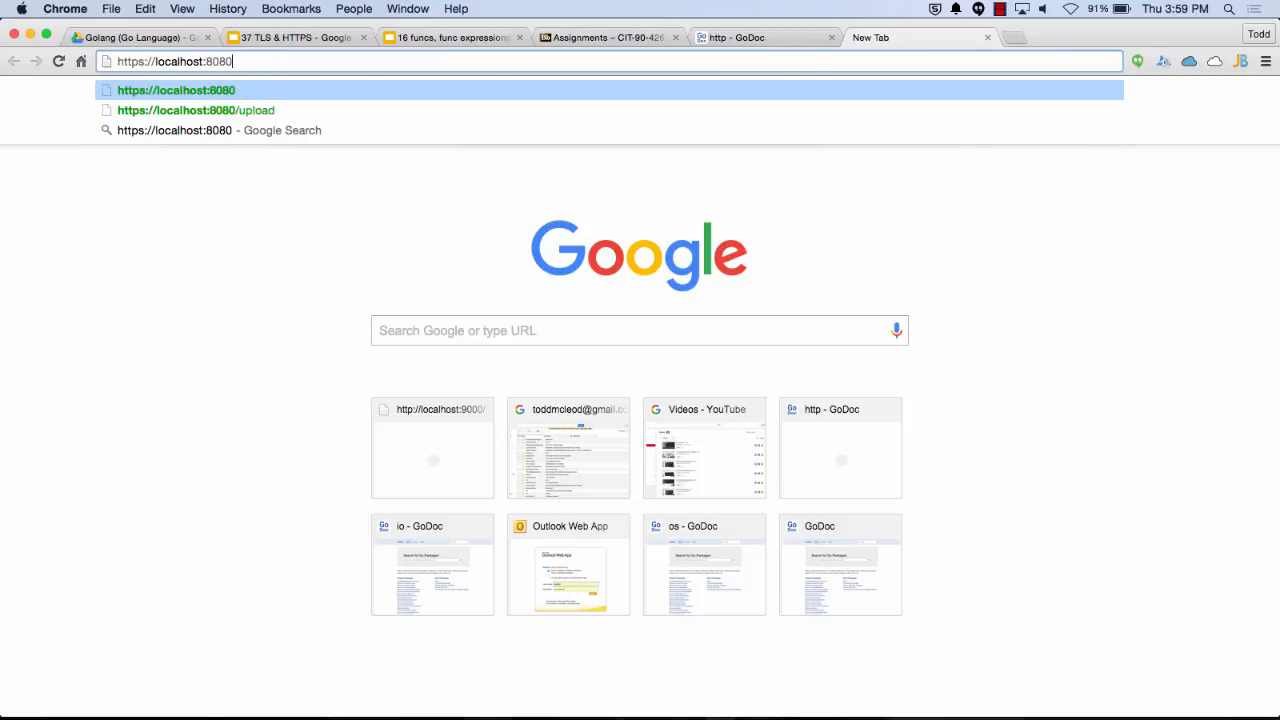
key(Enter)
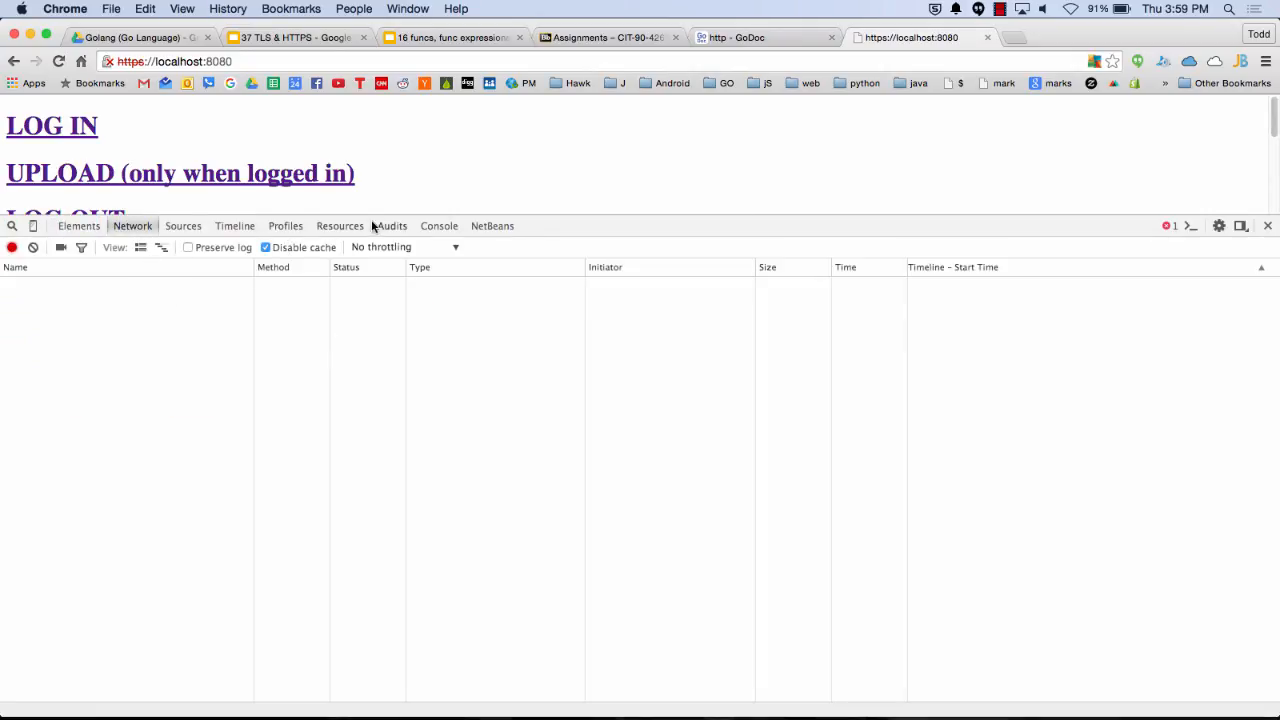
- Show the localhost cookie store in DevTools, which reports no cookies
click(339, 225)
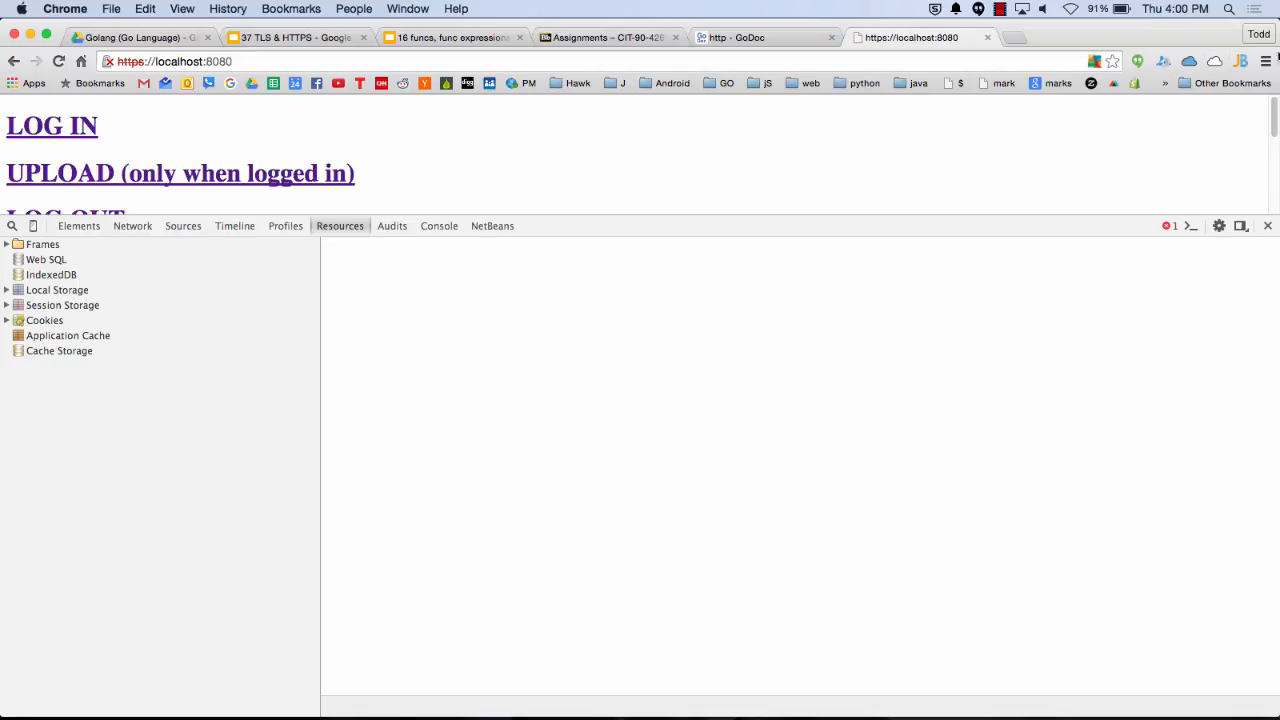
click(1262, 61)
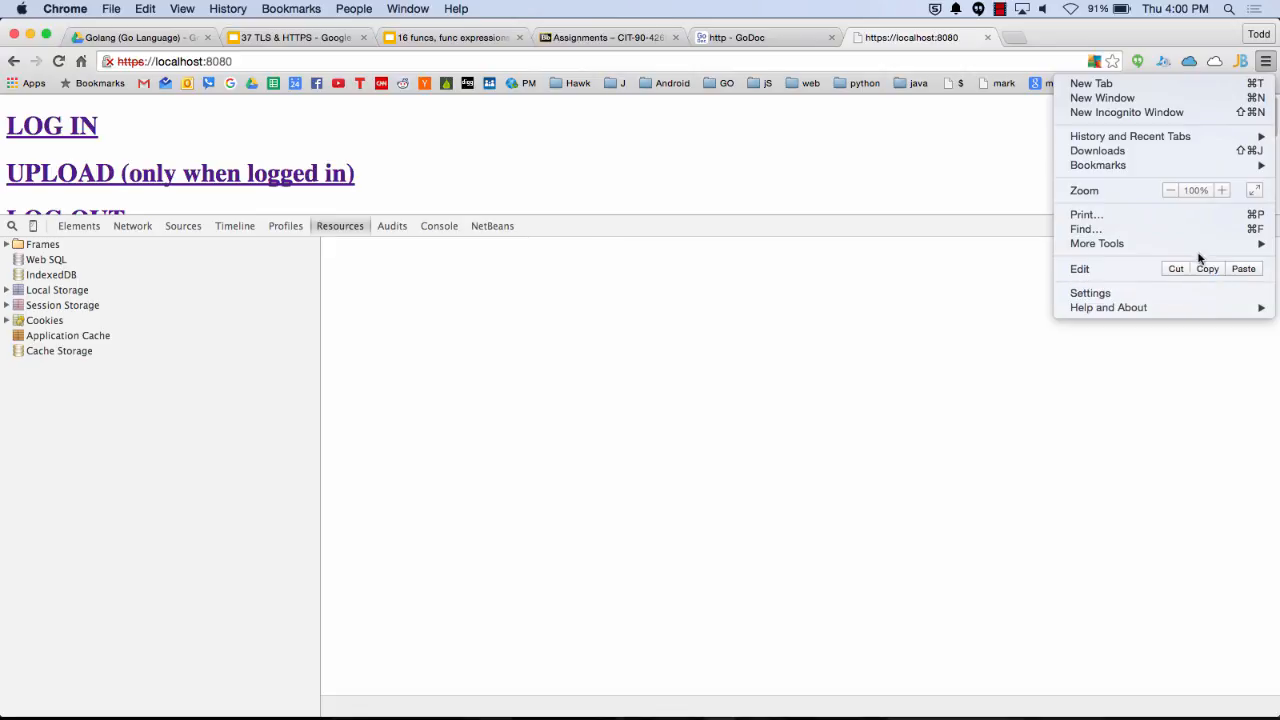
mouse_move(1097, 243)
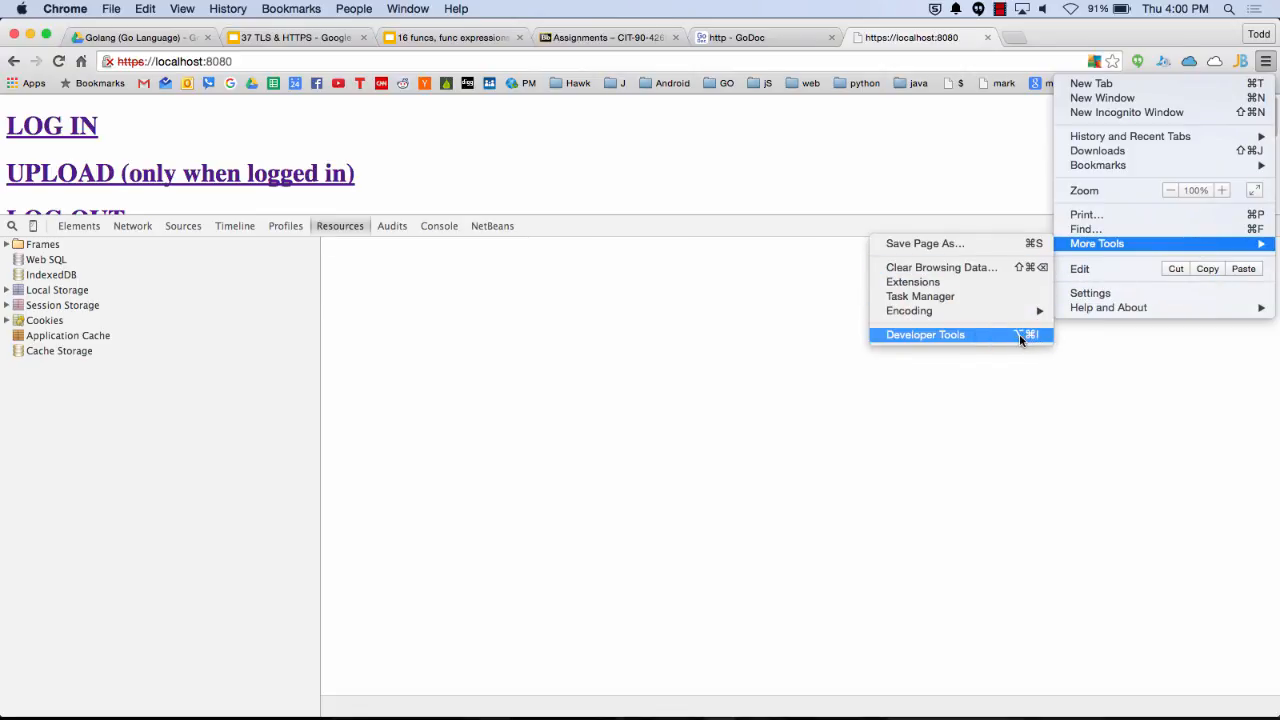
mouse_move(1017, 347)
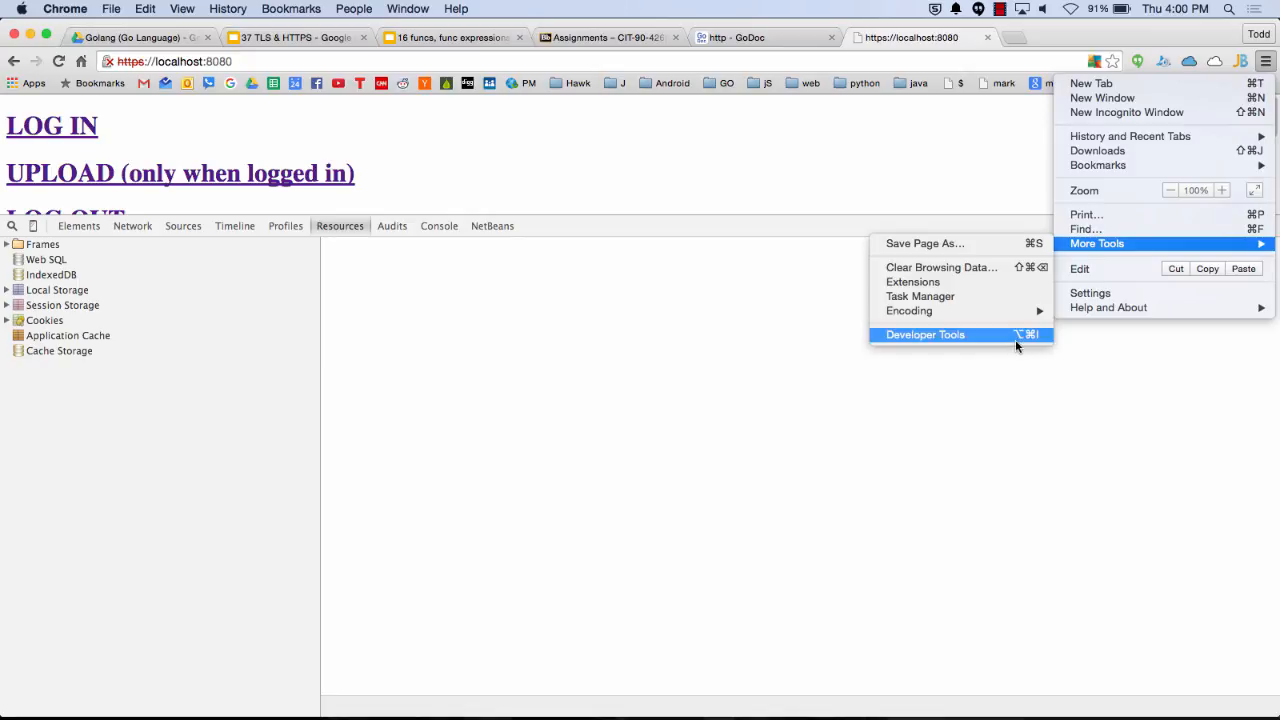
mouse_move(1044, 342)
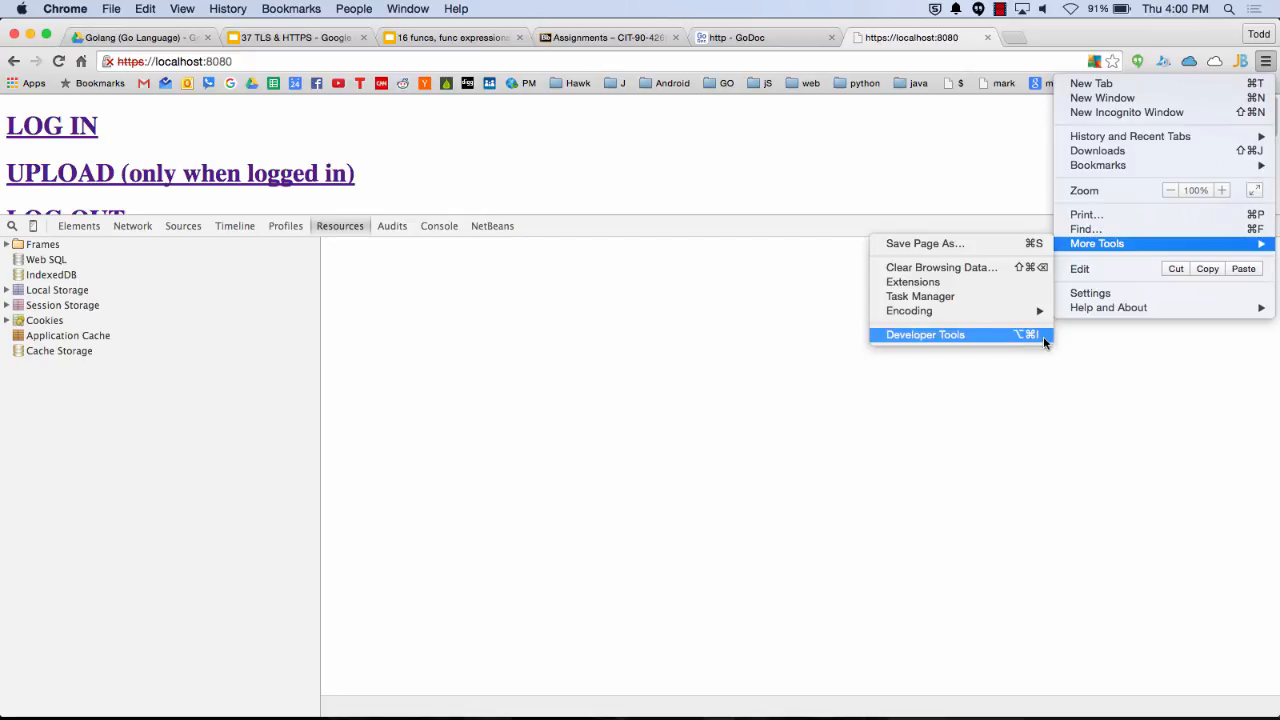
click(923, 334)
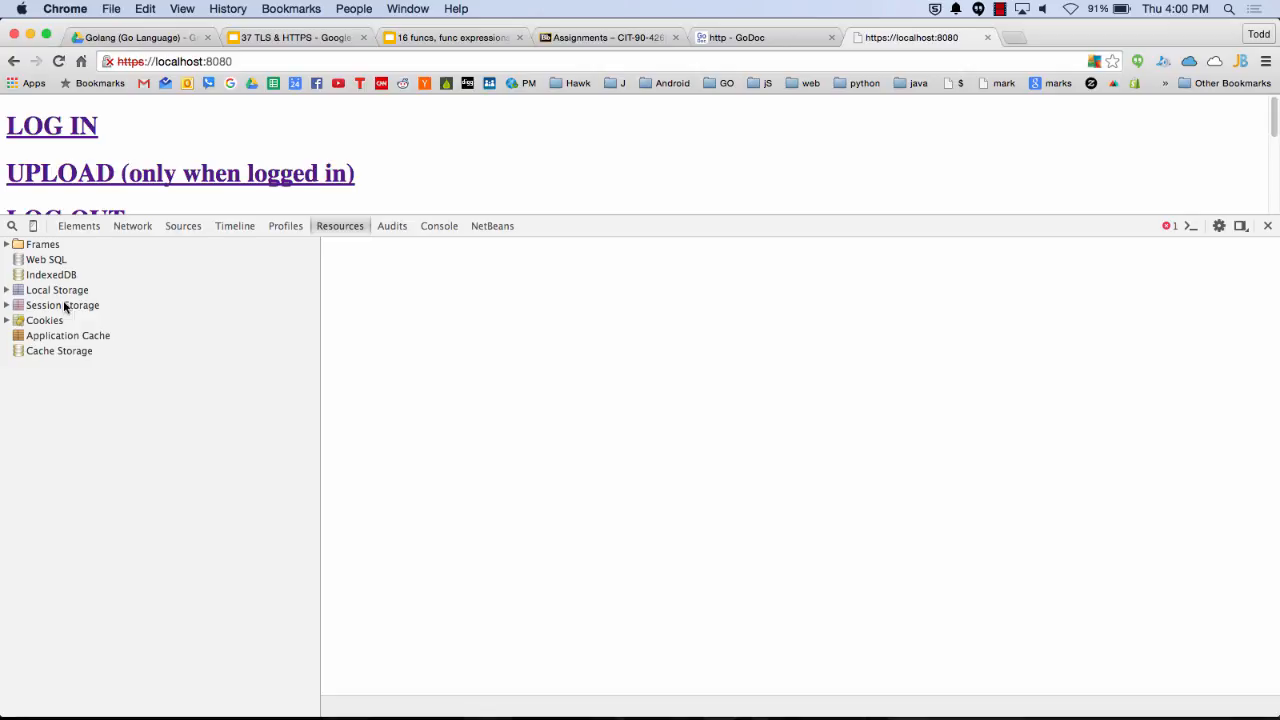
click(7, 320)
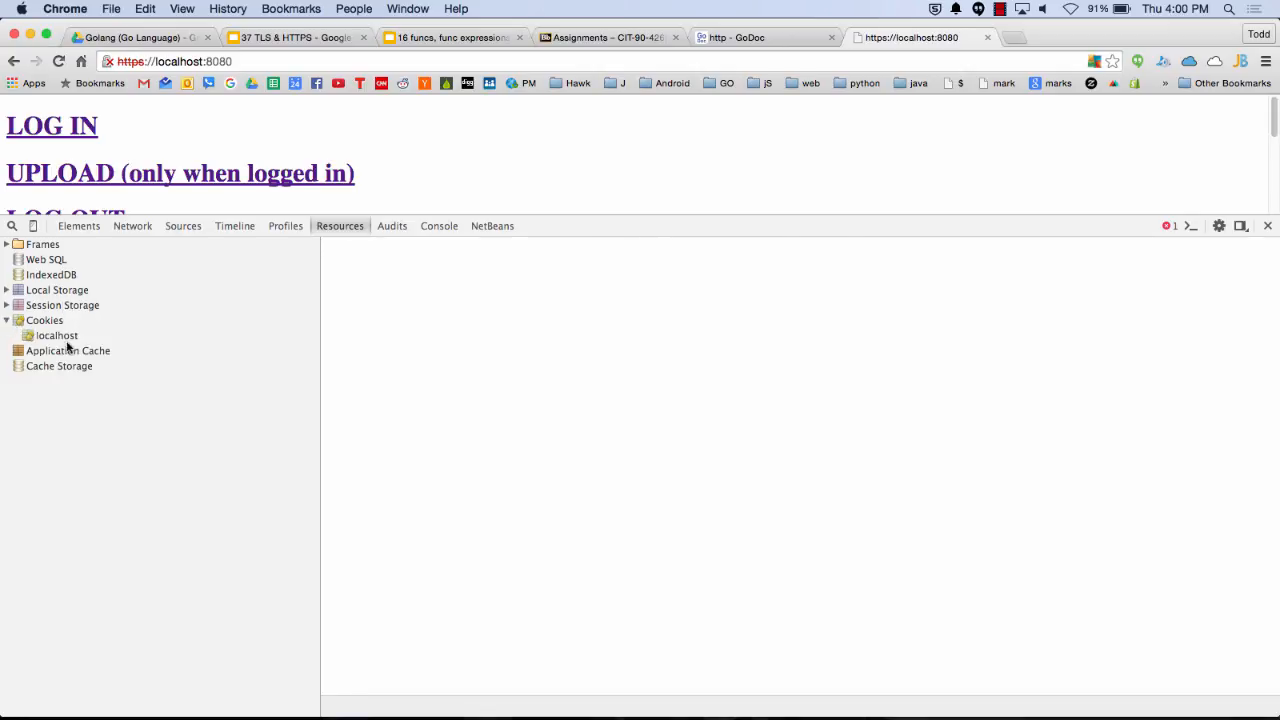
click(56, 335)
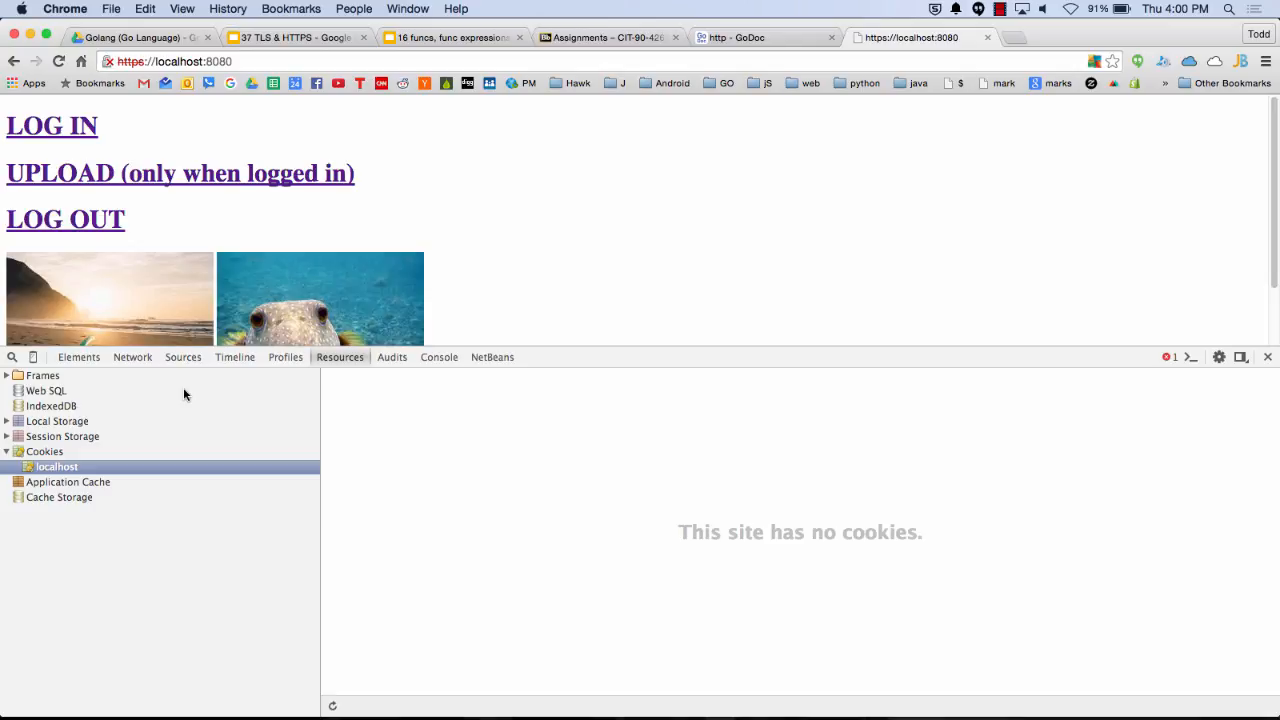
mouse_move(118, 173)
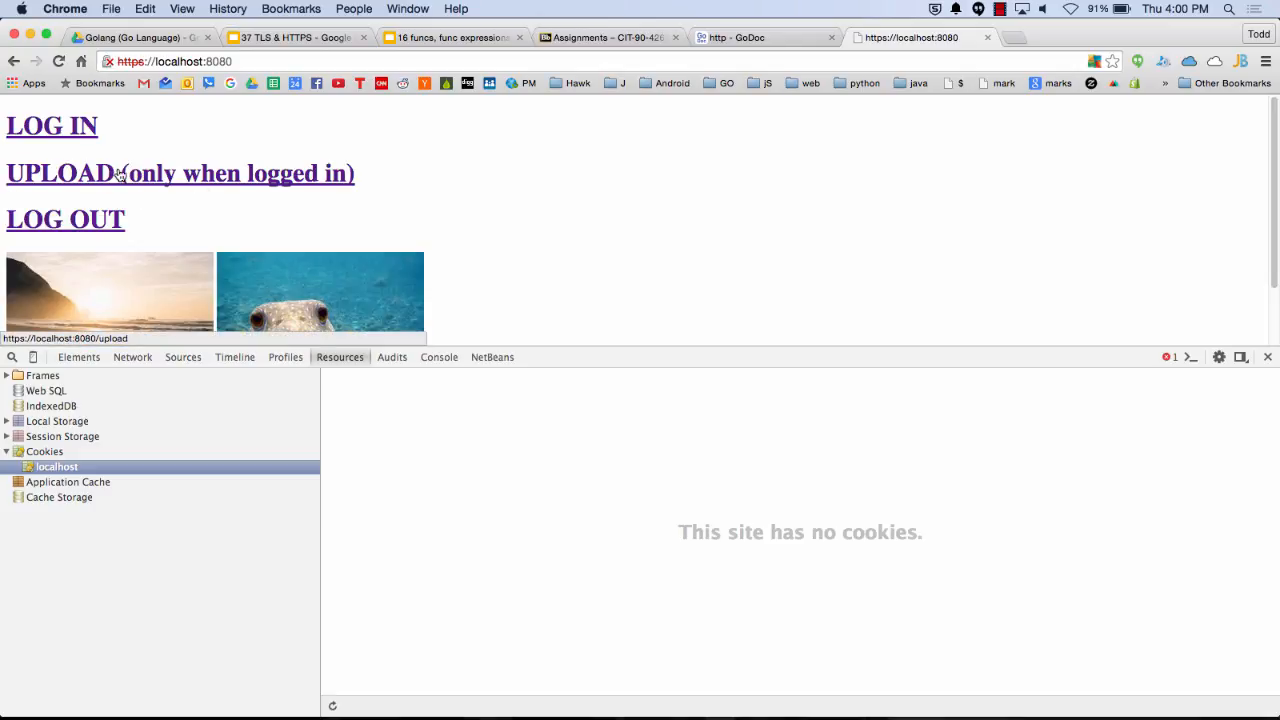
click(51, 126)
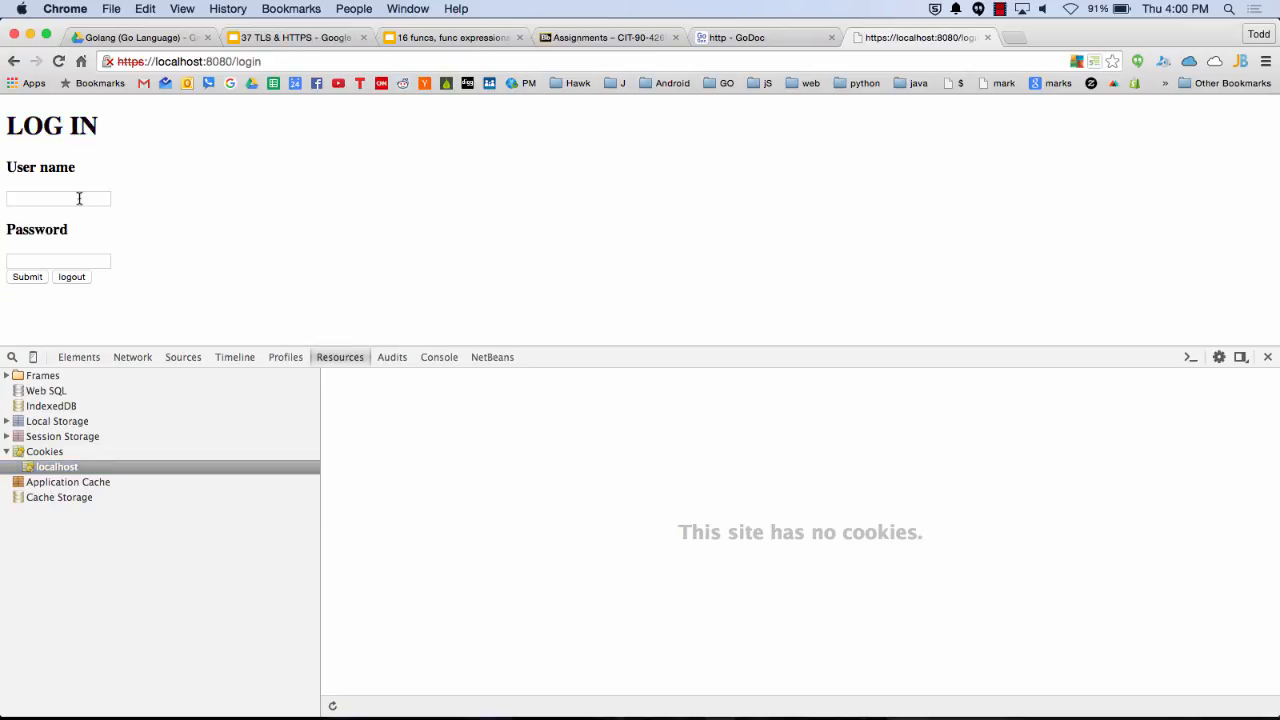
text(asd/asd)
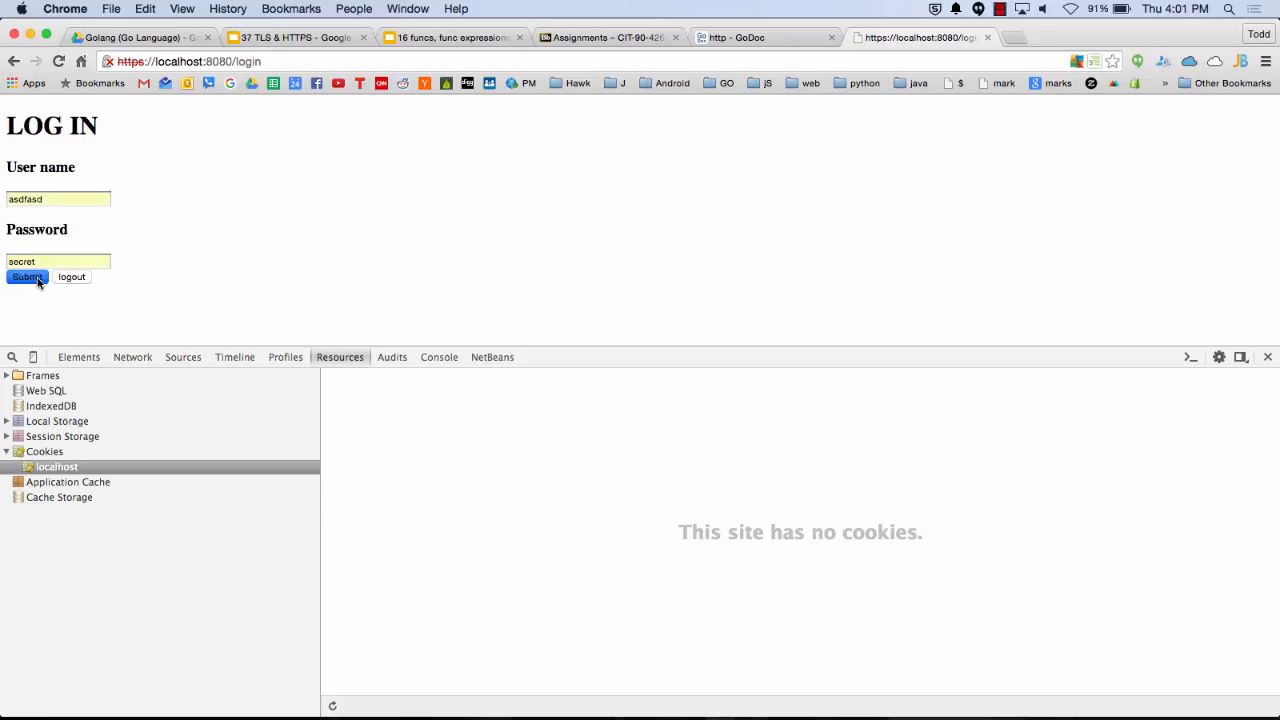
click(26, 277)
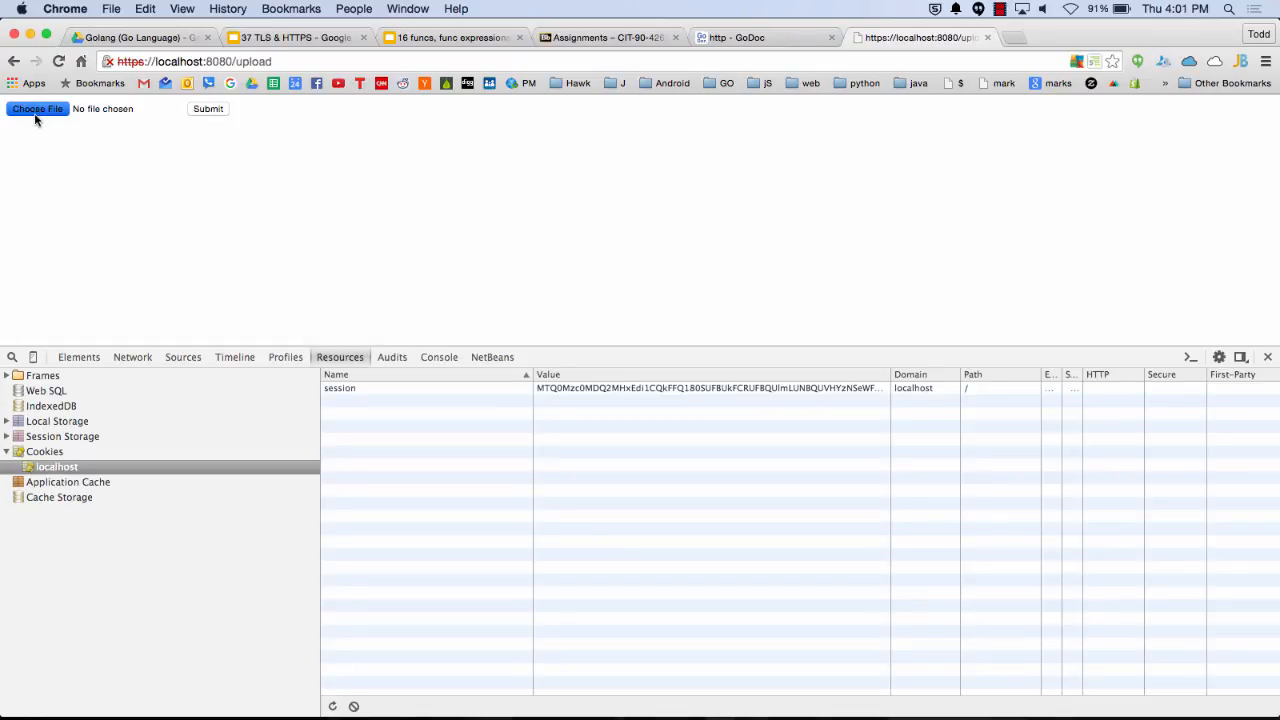
- Browse Desktop, Documents and Downloads, then pick the portrait photo in Documents
click(34, 109)
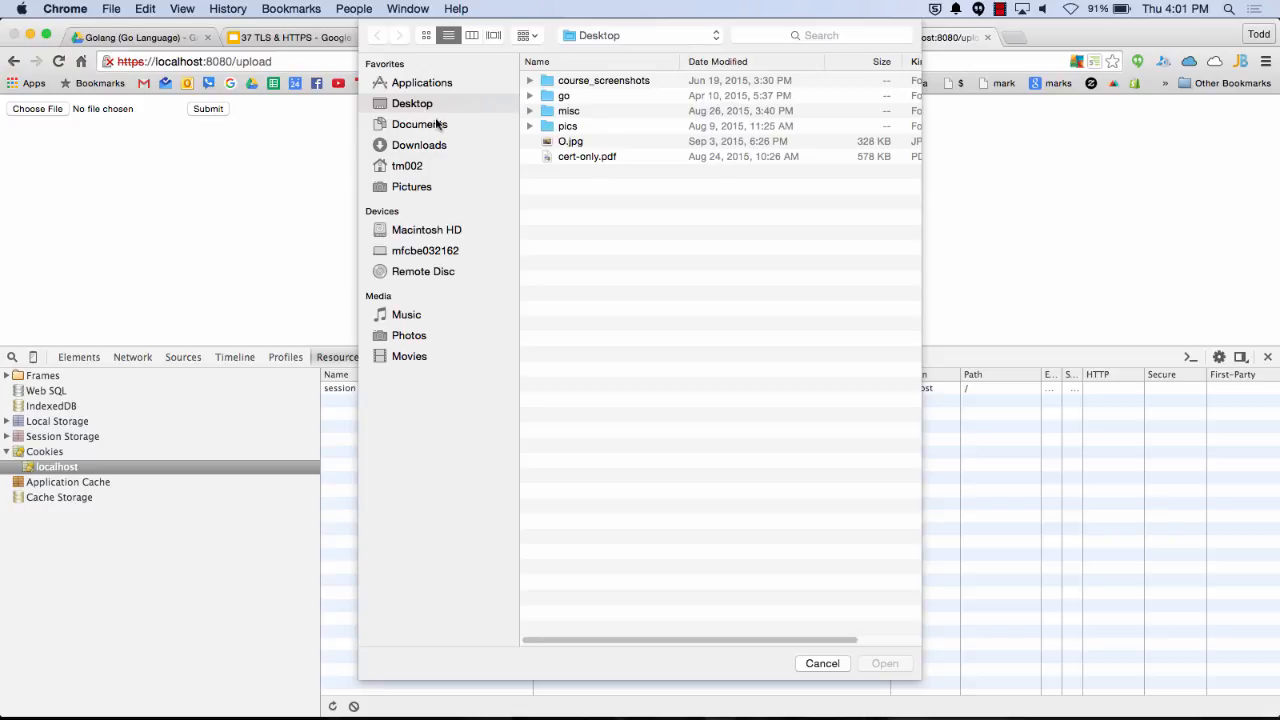
click(418, 123)
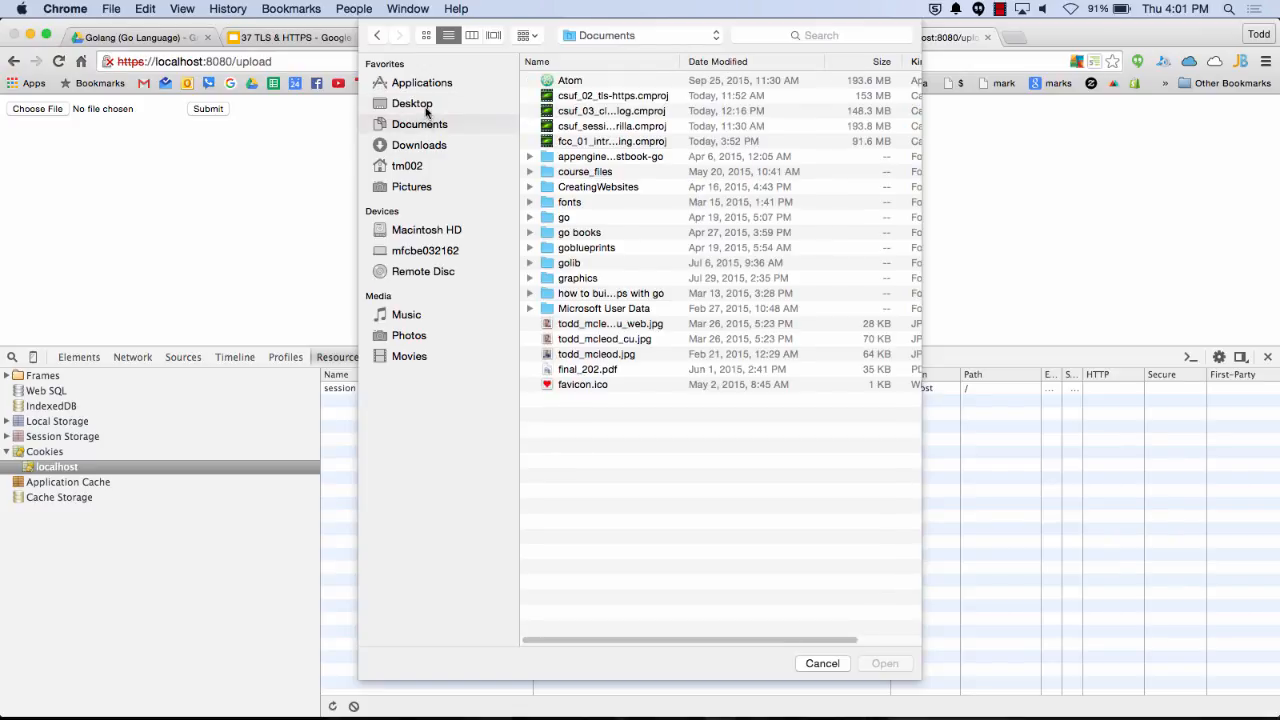
click(412, 103)
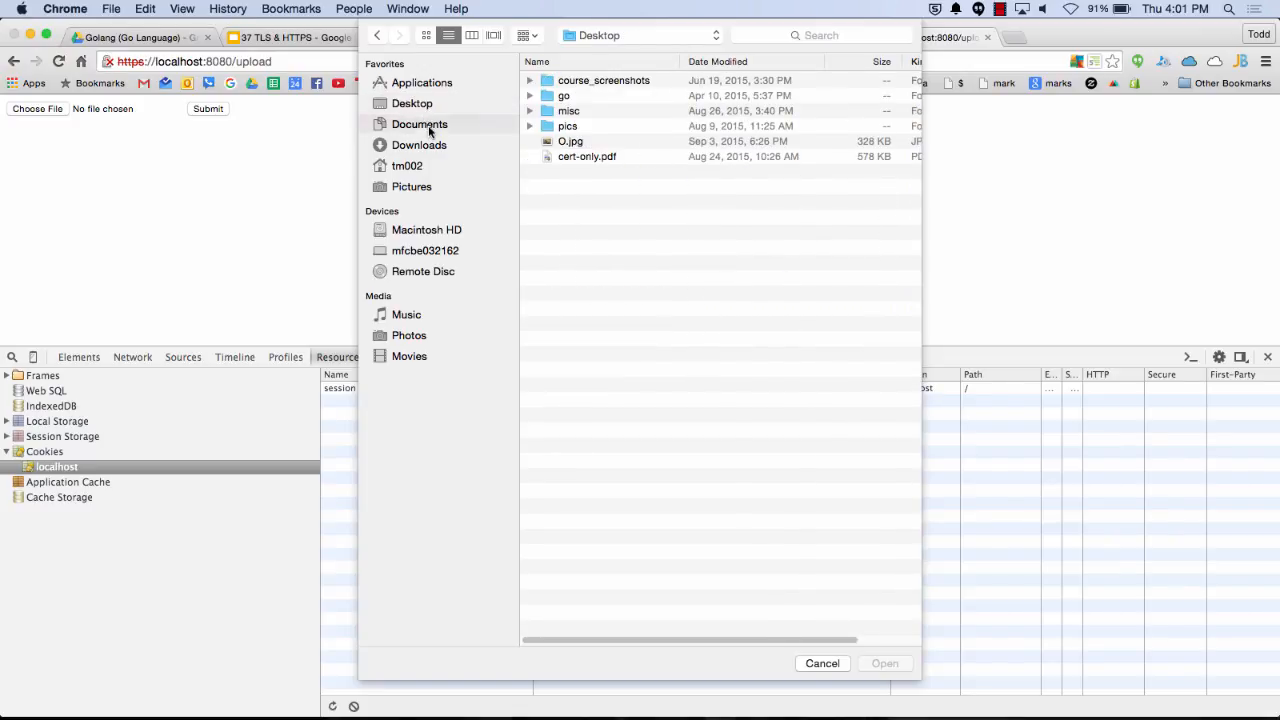
click(420, 145)
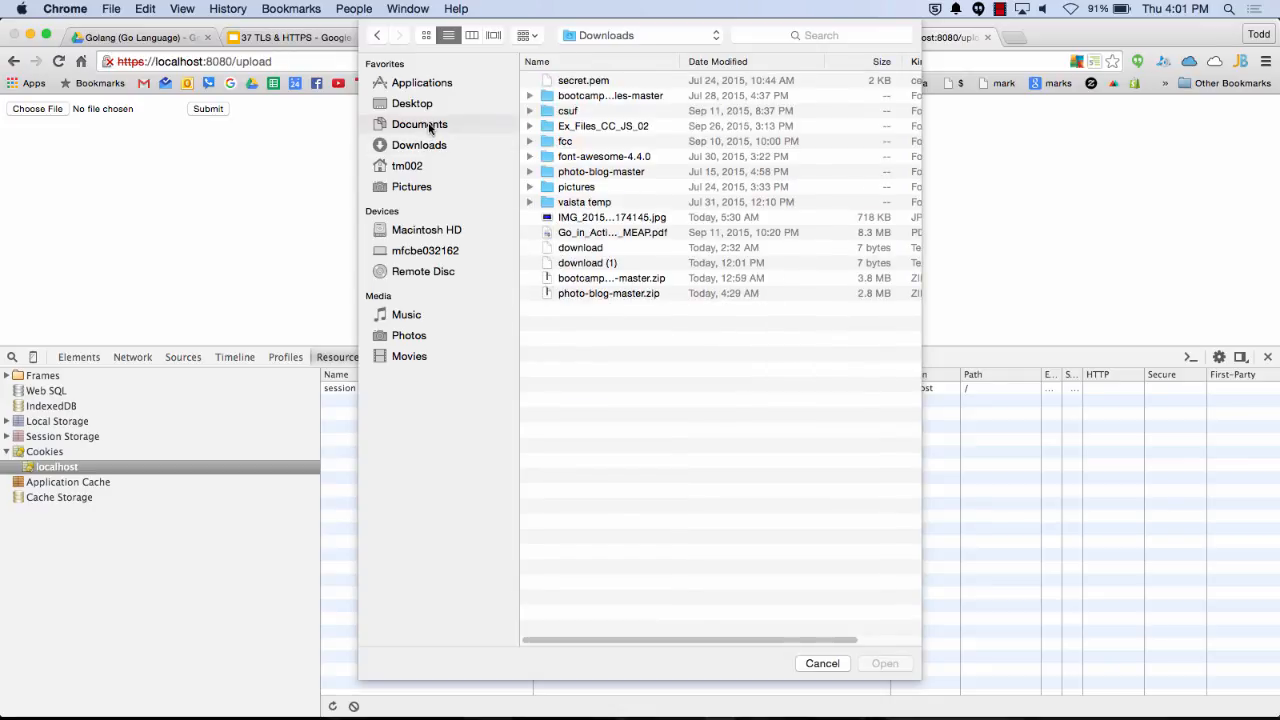
click(419, 124)
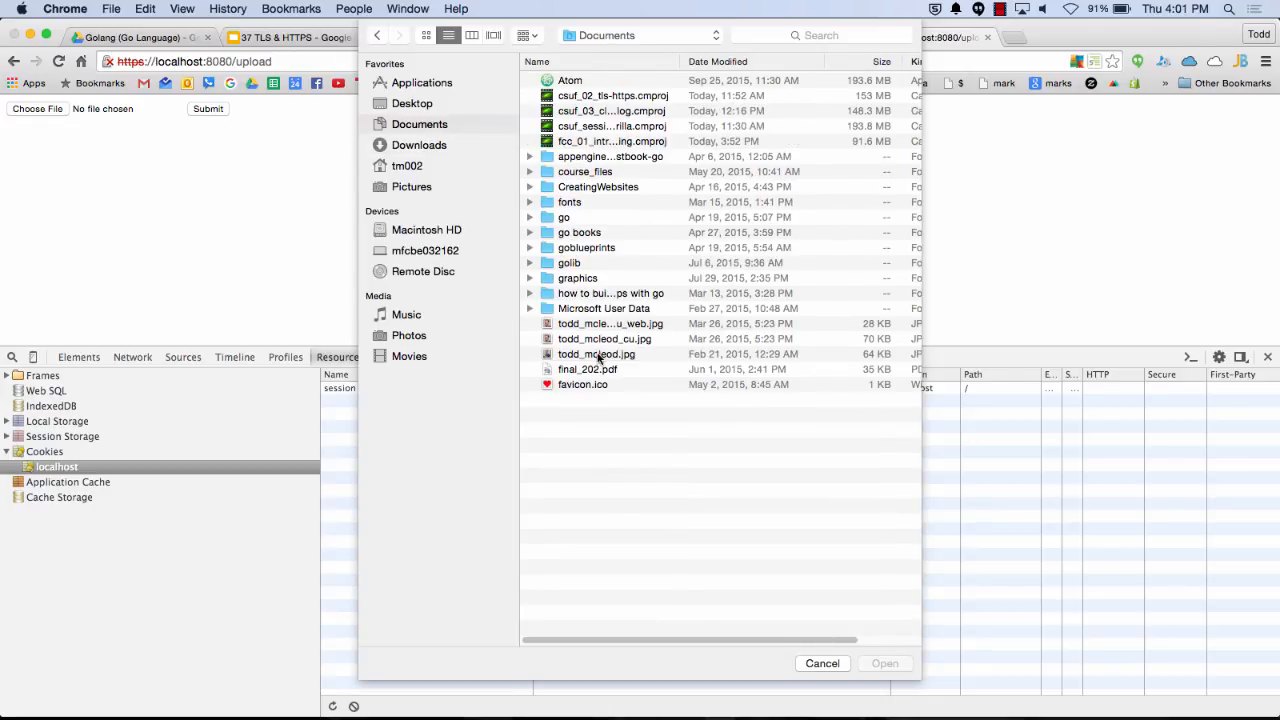
click(822, 663)
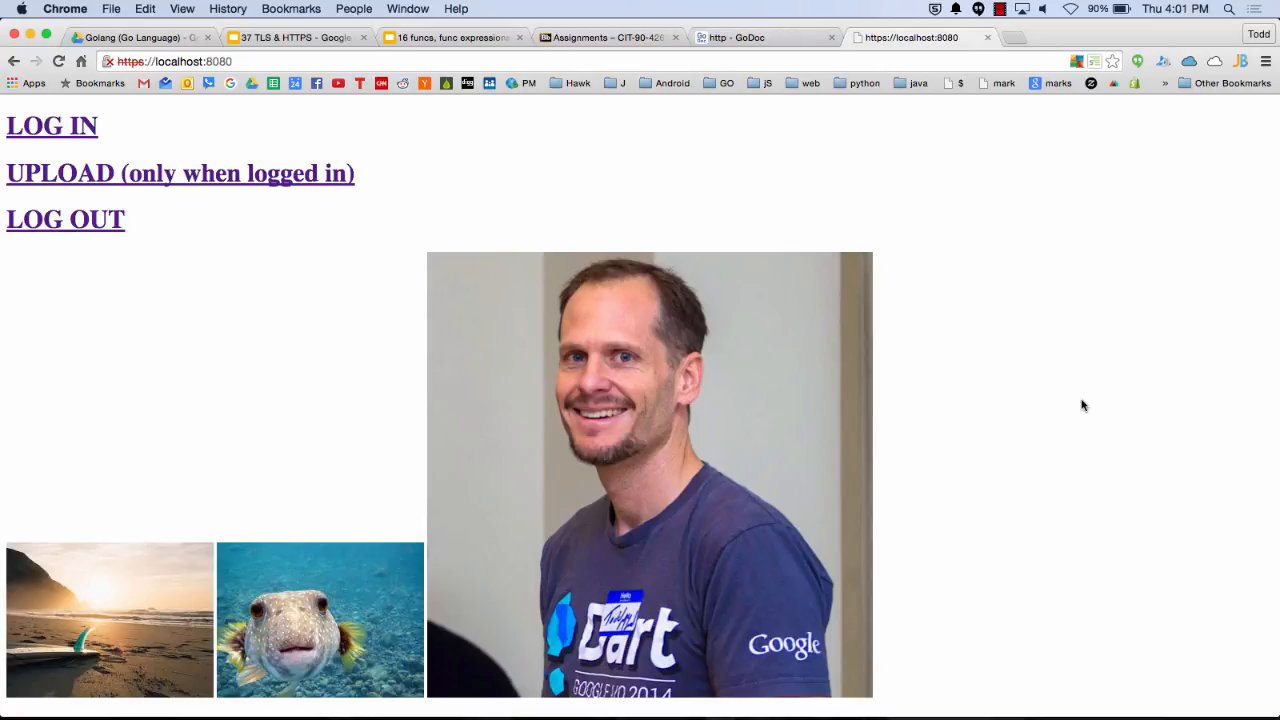
- Open Chrome's developer tools with F12 over the blog home page
key(F12)
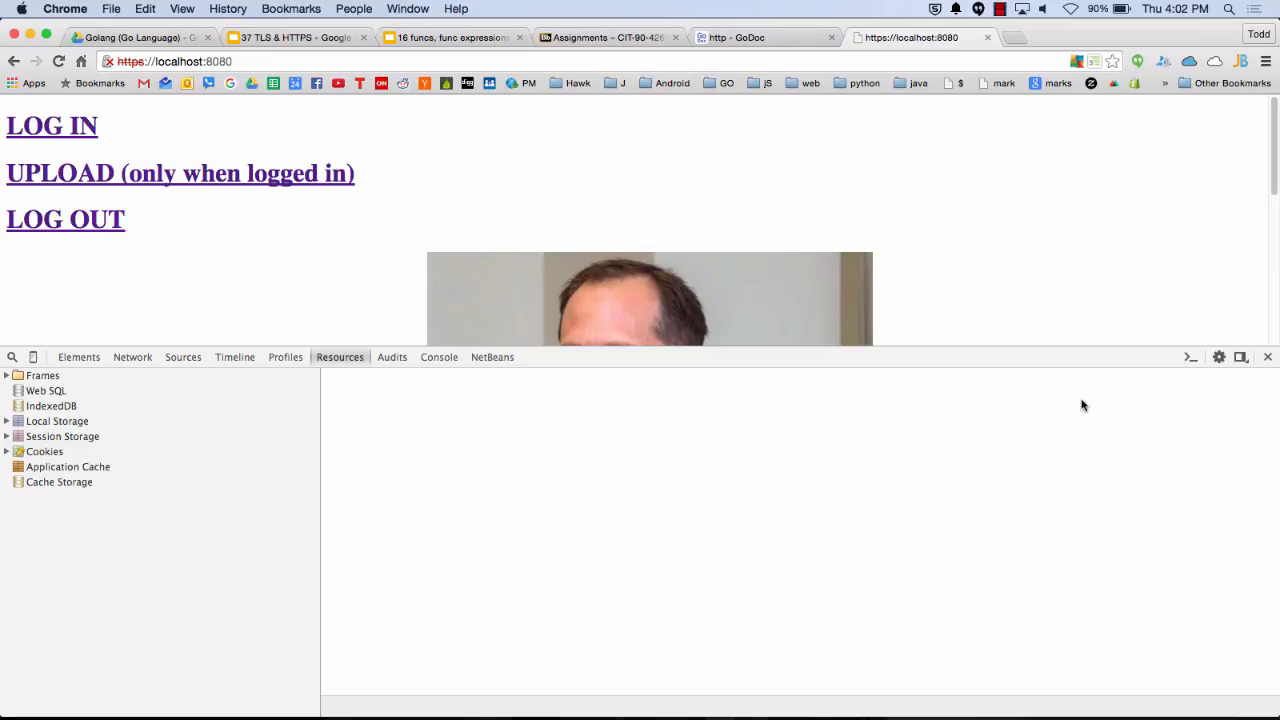
mouse_move(651, 416)
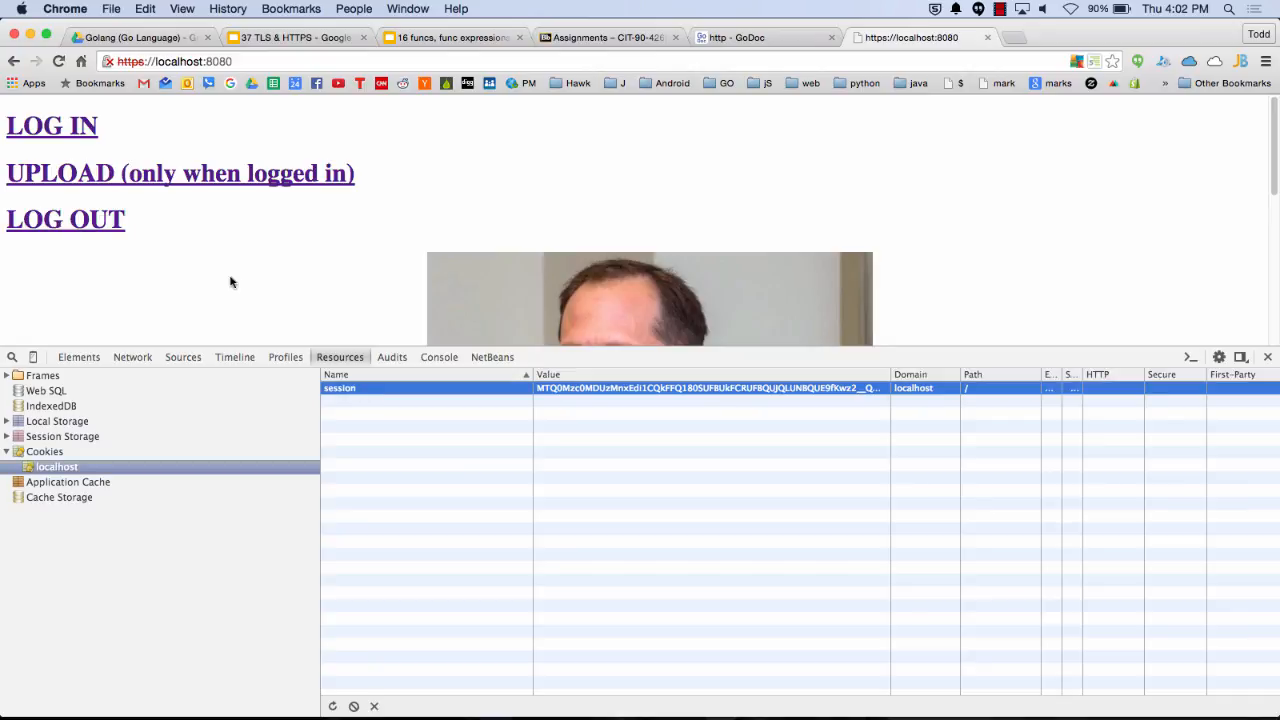
- View the localhost session cookie, then enter youtube.com in the address bar
click(52, 125)
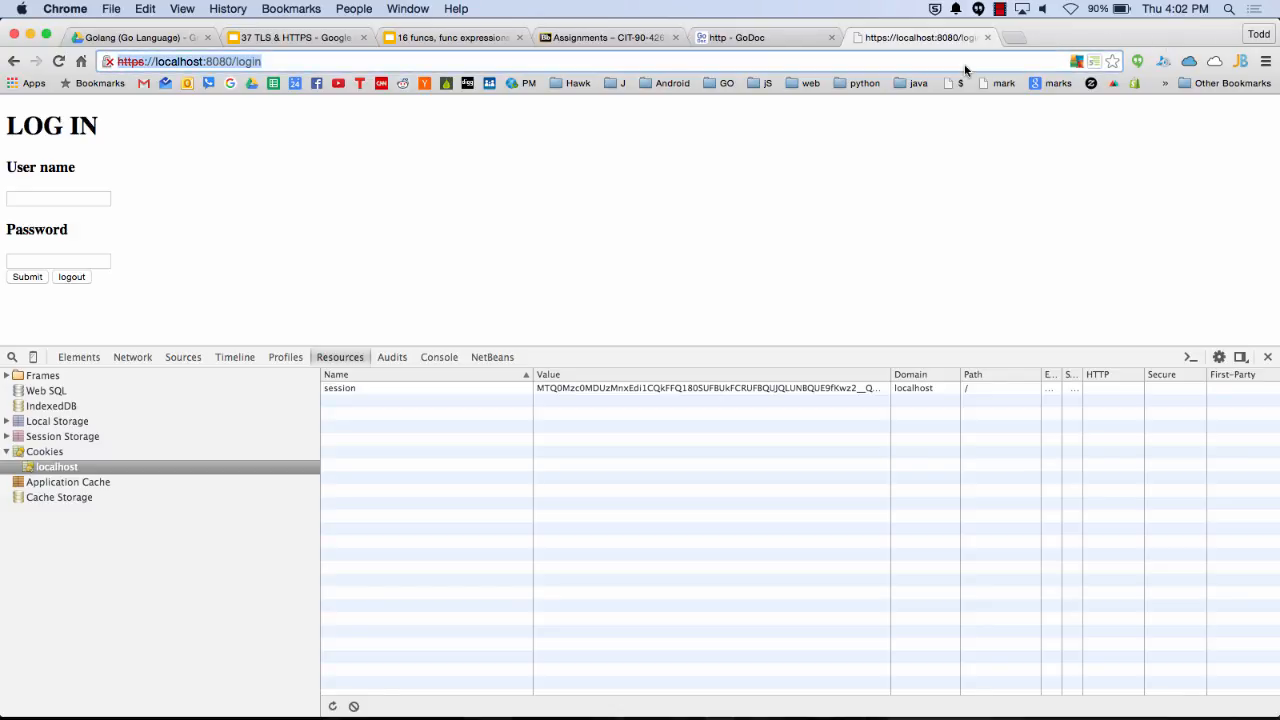
text(youtube.com)
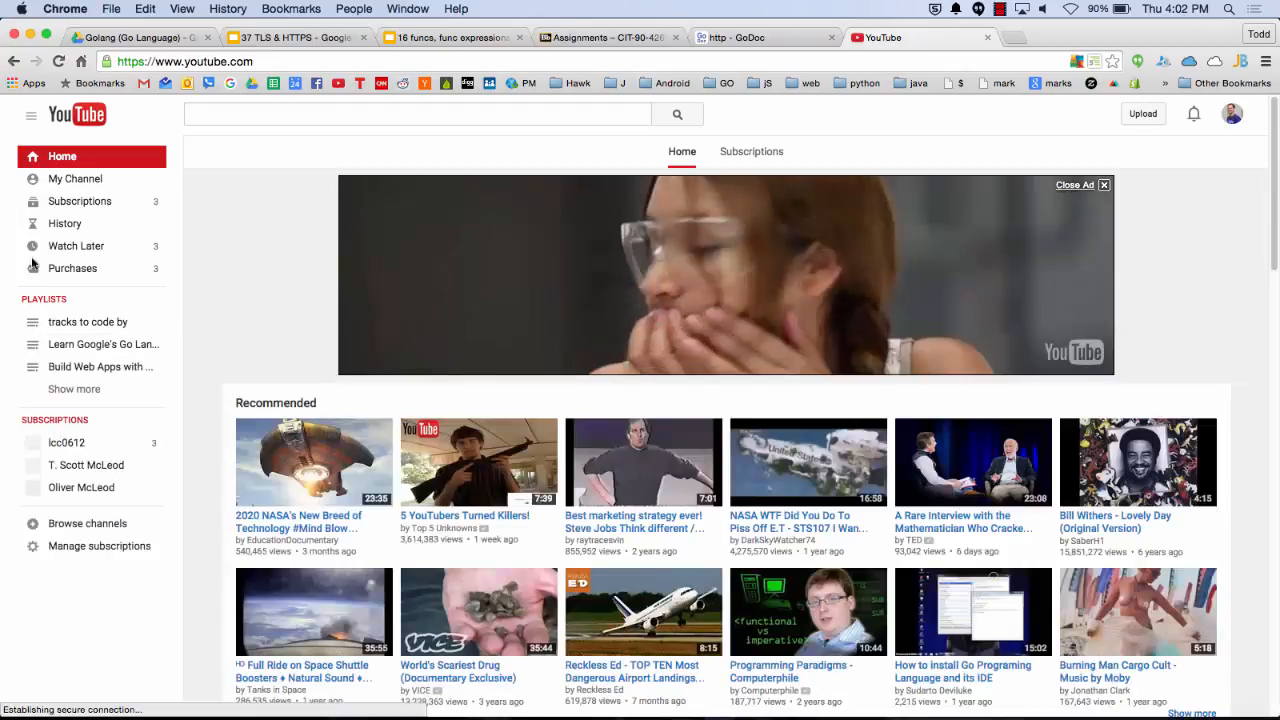
- Open My Channel's uploaded videos list and go to page 6 with the Go Day 9 videos
click(75, 178)
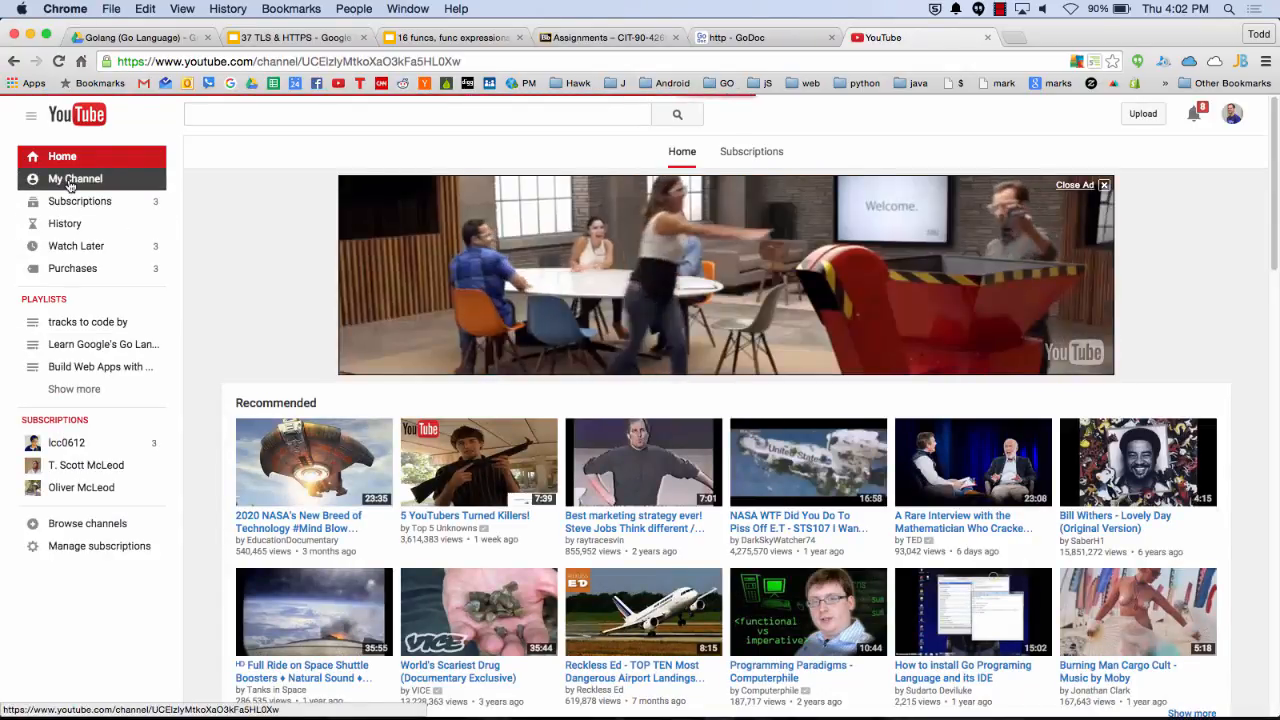
click(75, 178)
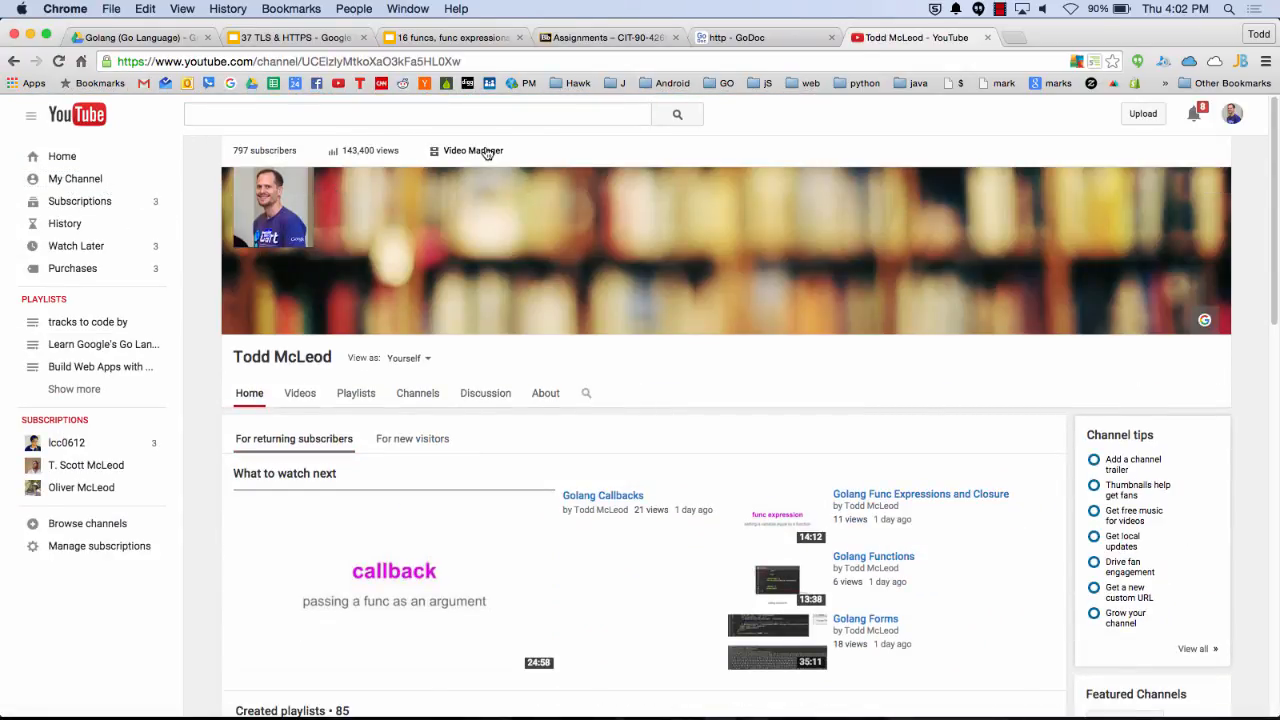
click(478, 150)
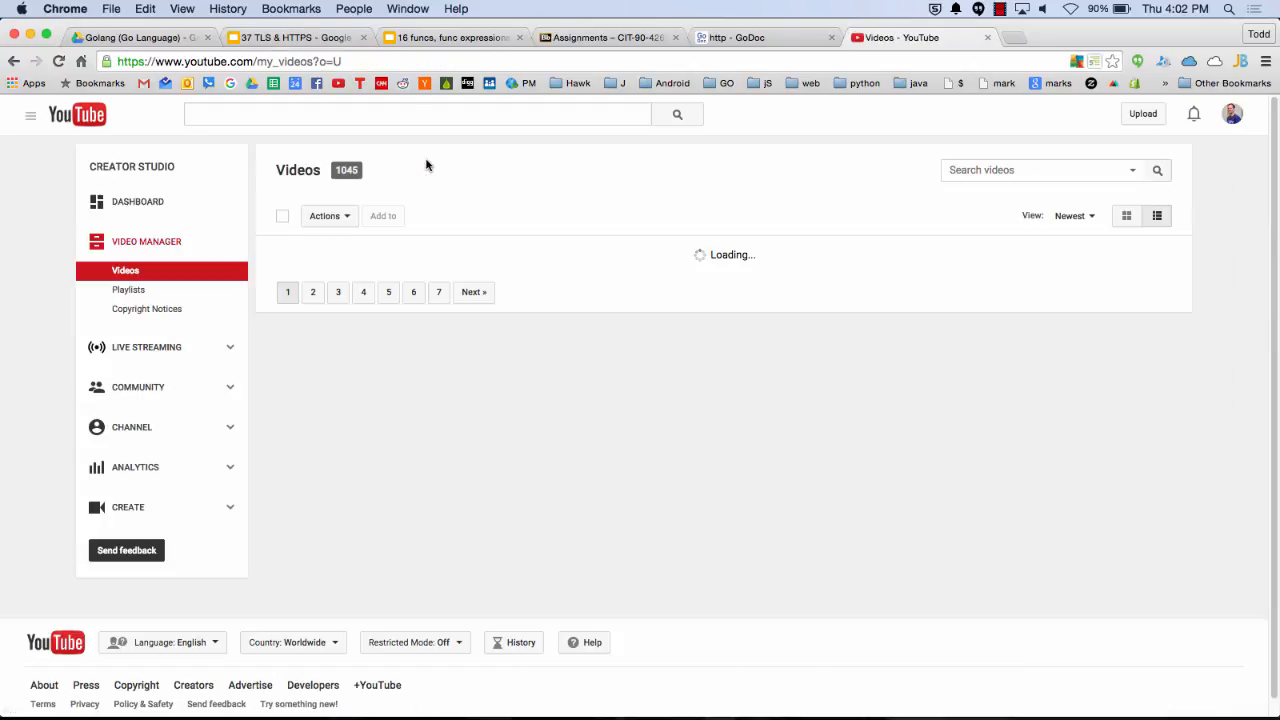
scroll(down, 3)
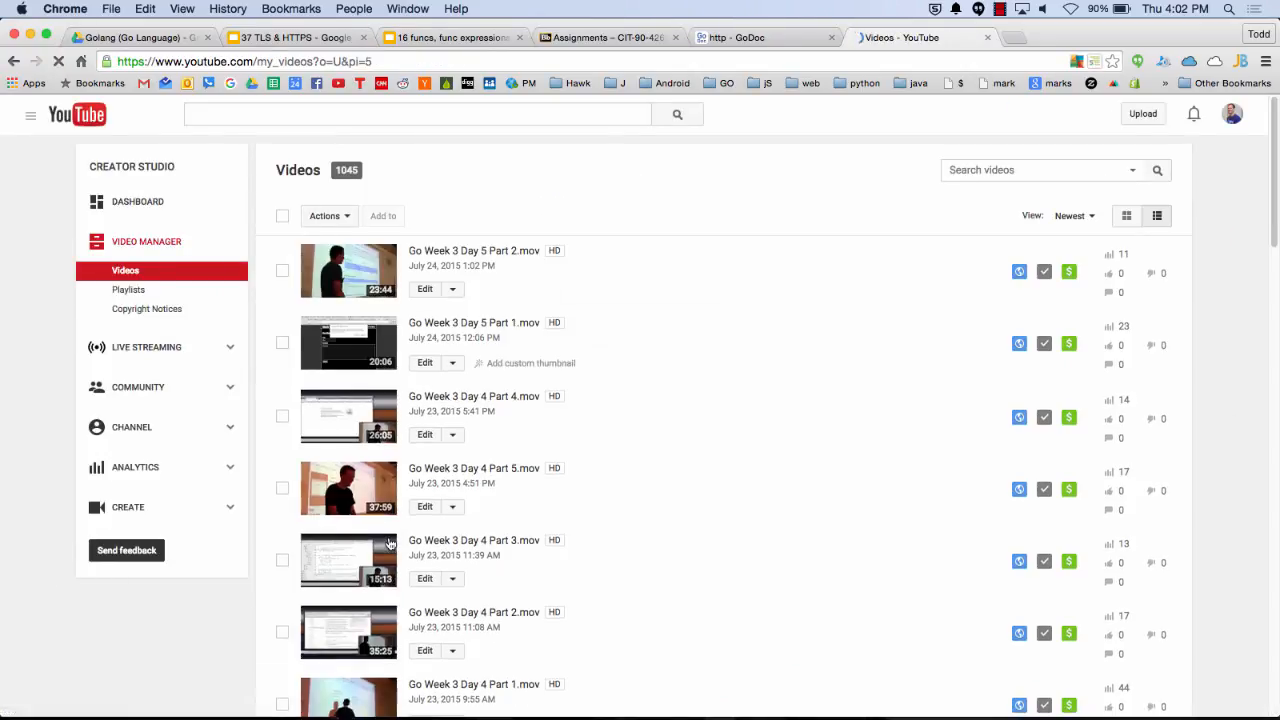
click(449, 541)
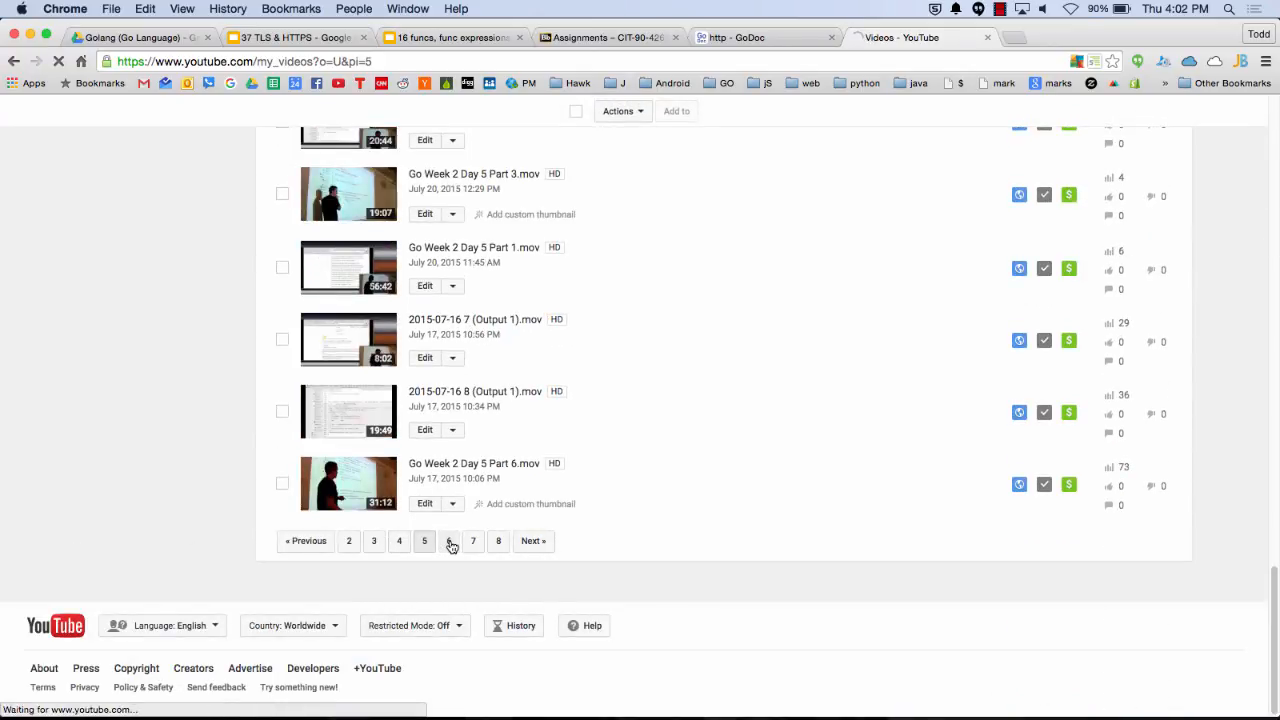
click(448, 541)
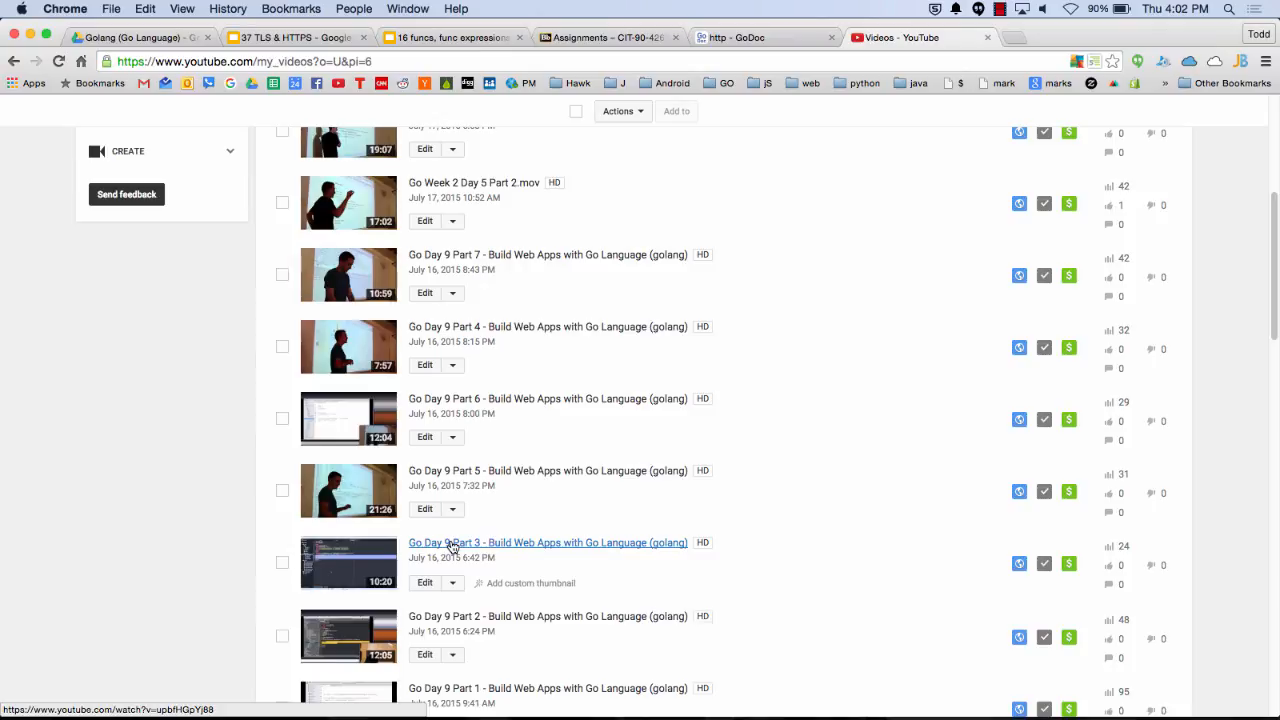
scroll(up, 3)
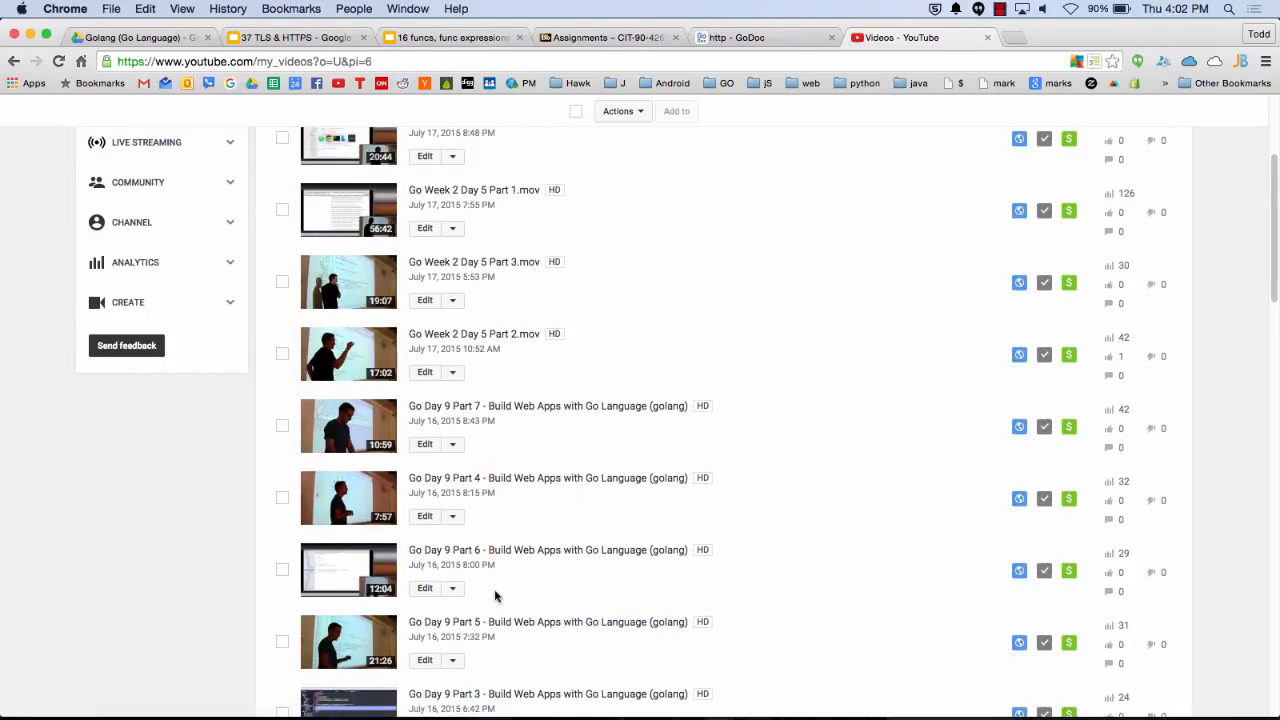
scroll(down, 3)
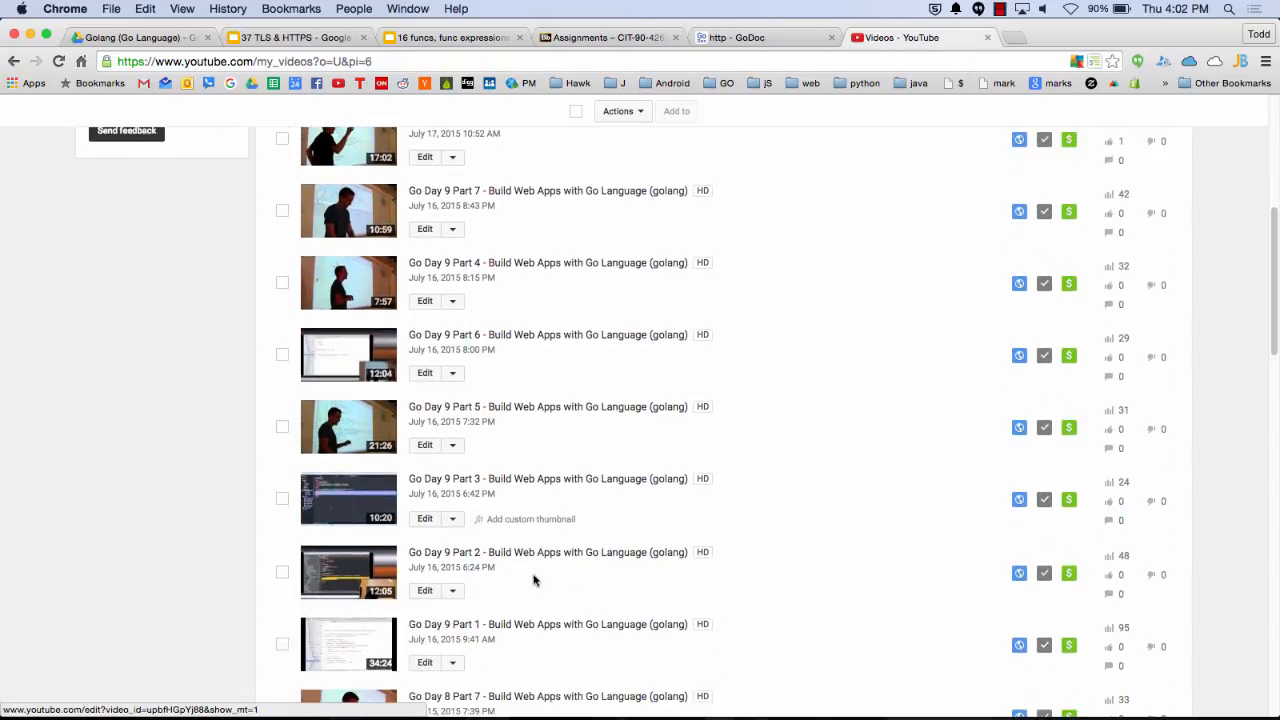
mouse_move(559, 318)
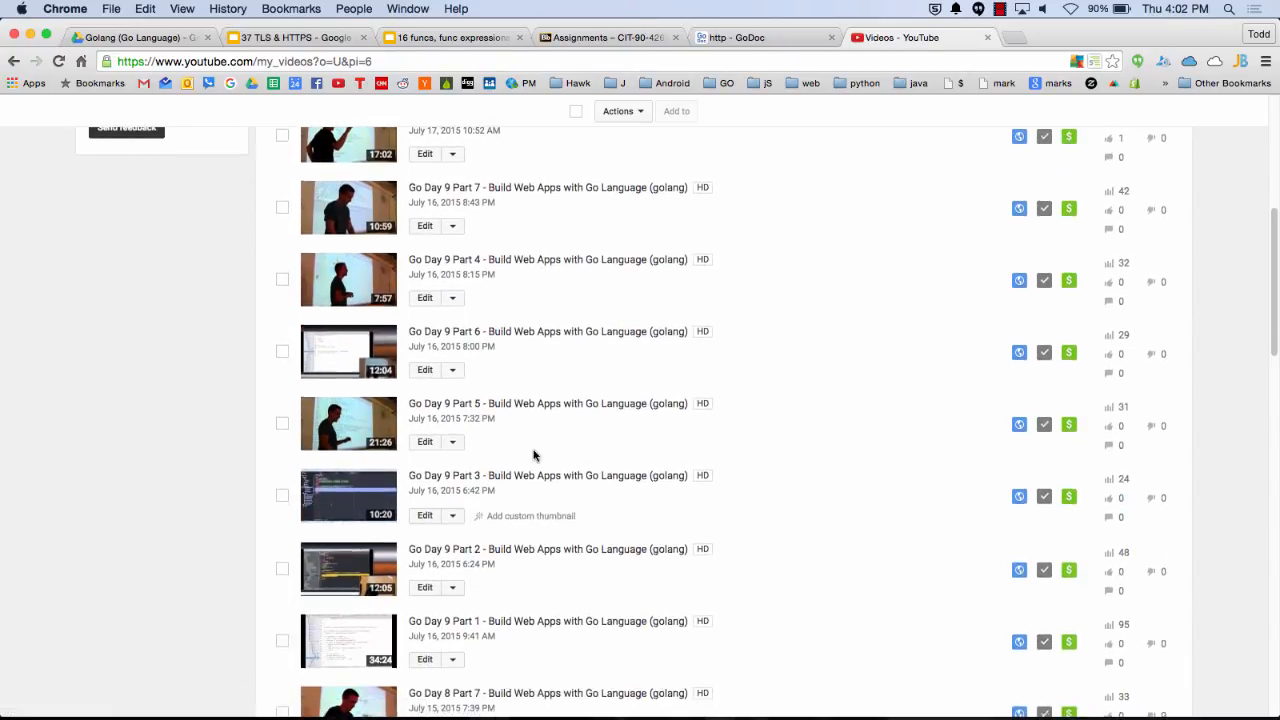
scroll(up, 3)
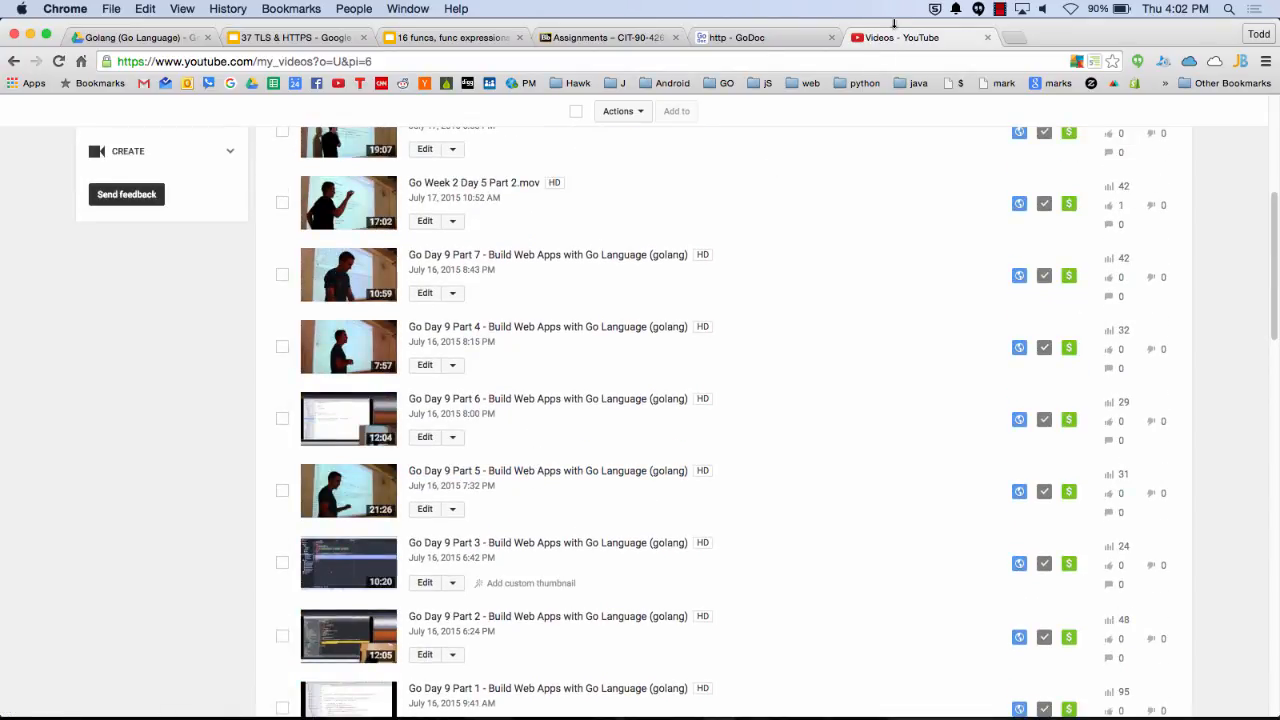
click(1016, 8)
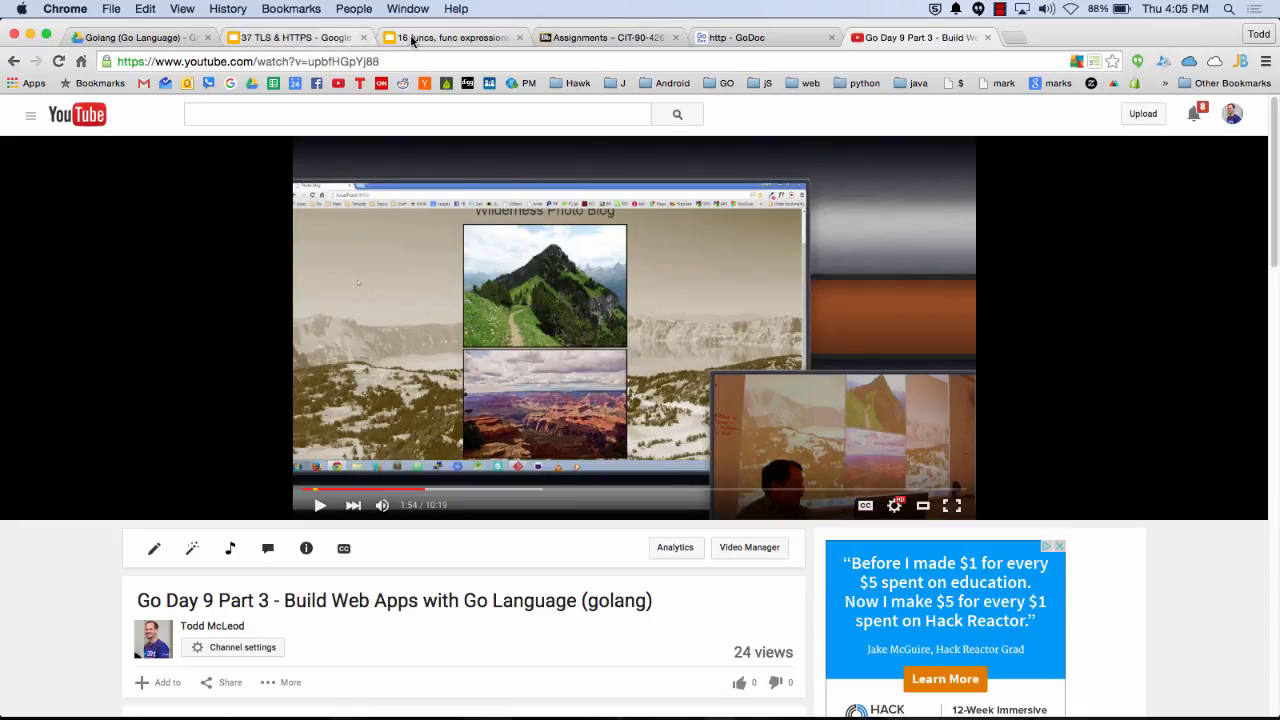
- Switch to the '37 TLS & HTTPS' Google Slides tab
click(450, 37)
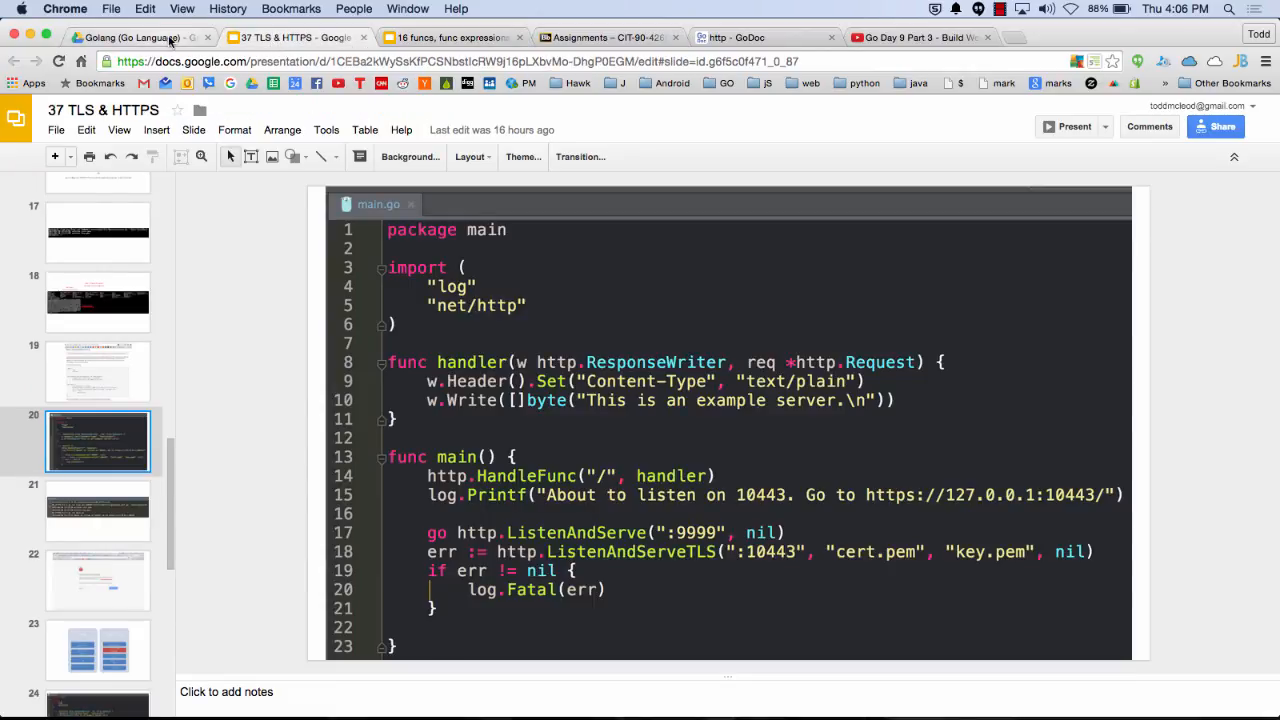
mouse_move(175, 38)
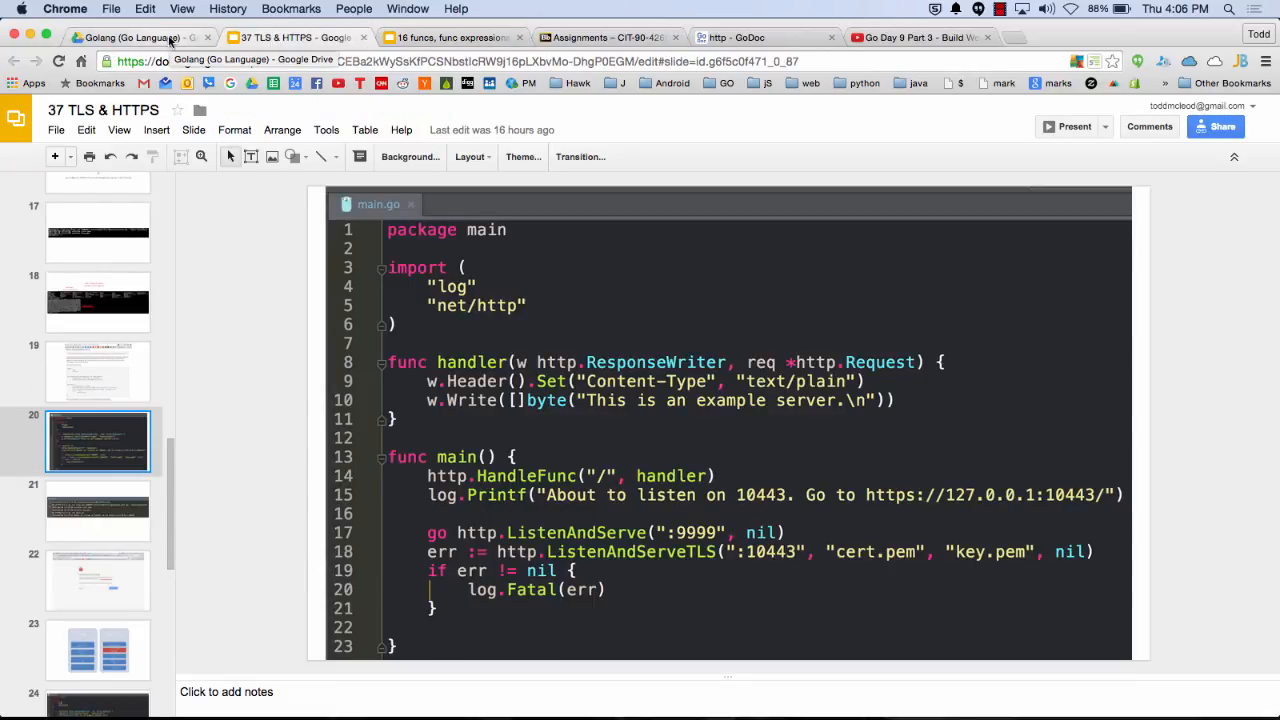